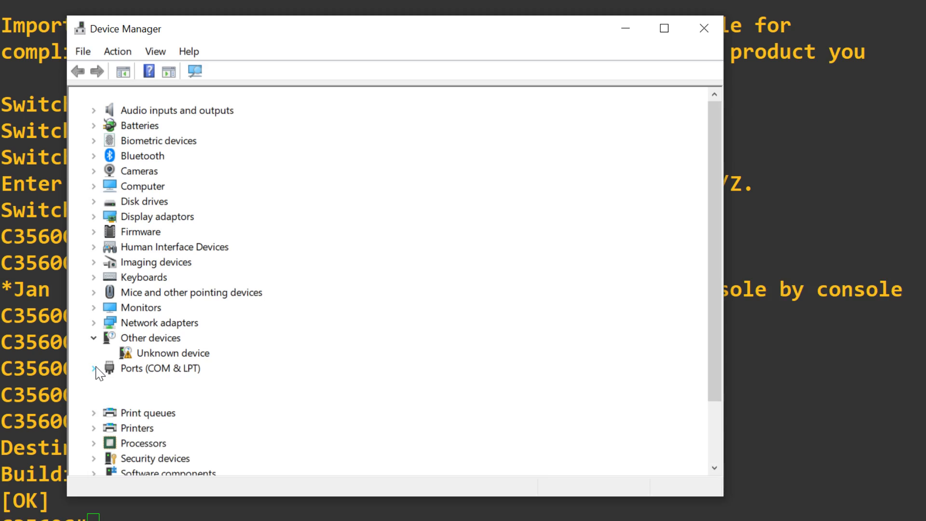
Find the ATEN USB-to-serial adapter listed on COM4 under Ports (COM & LPT)
left_click(99, 368)
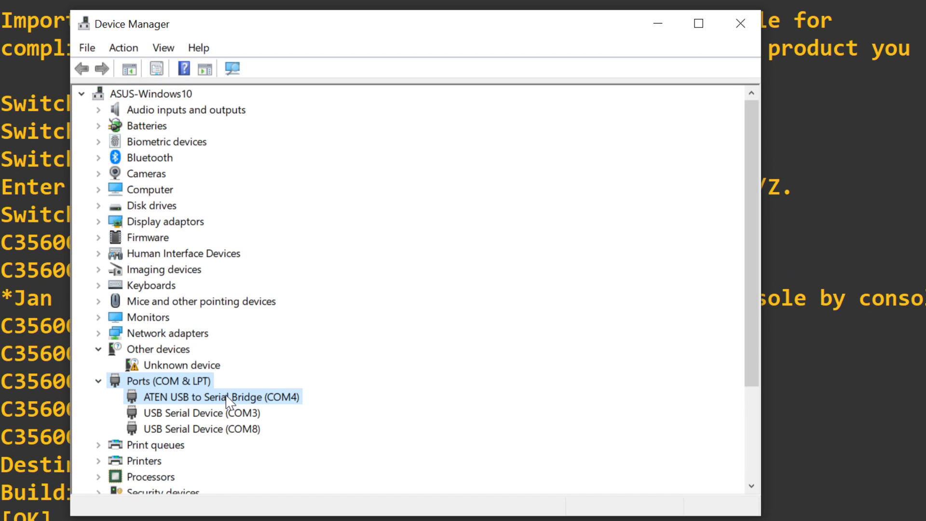
left_click(219, 397)
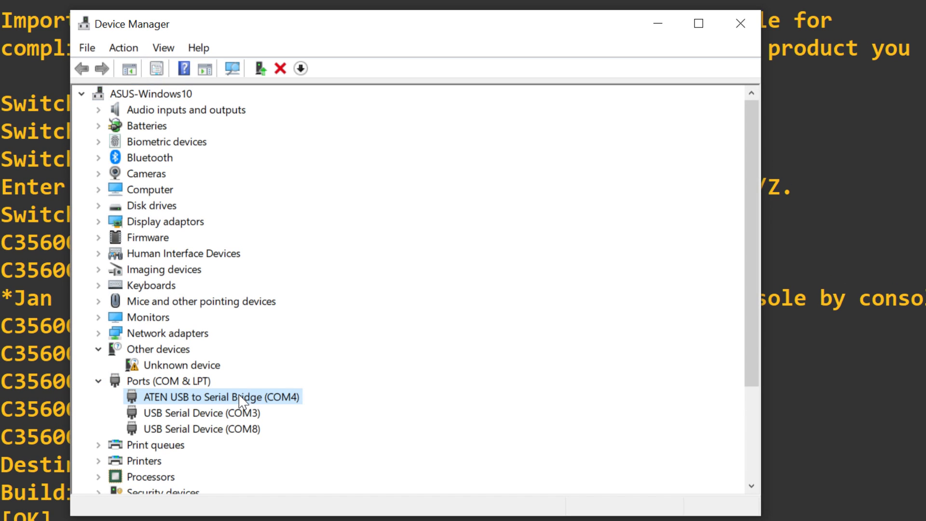
mouse_move(683, 391)
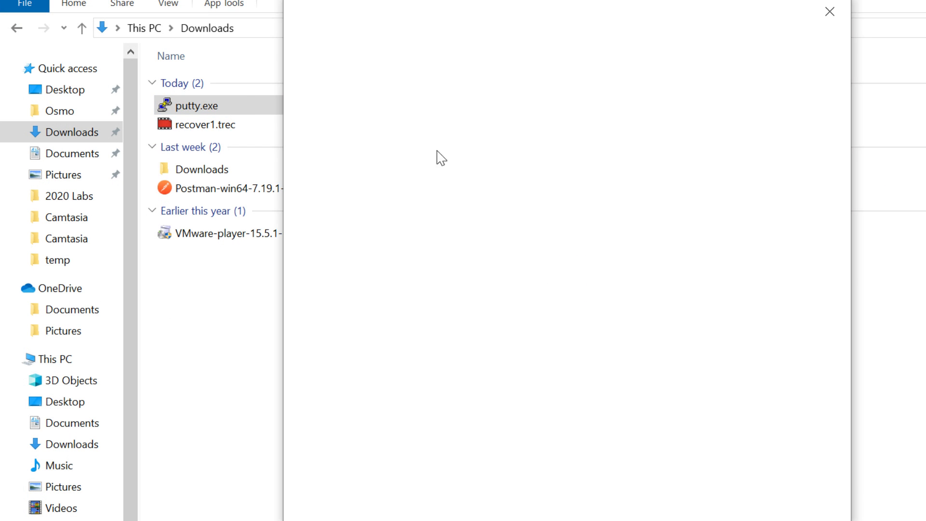
Launch putty.exe and start a serial console session to the router on COM4
double_click(197, 105)
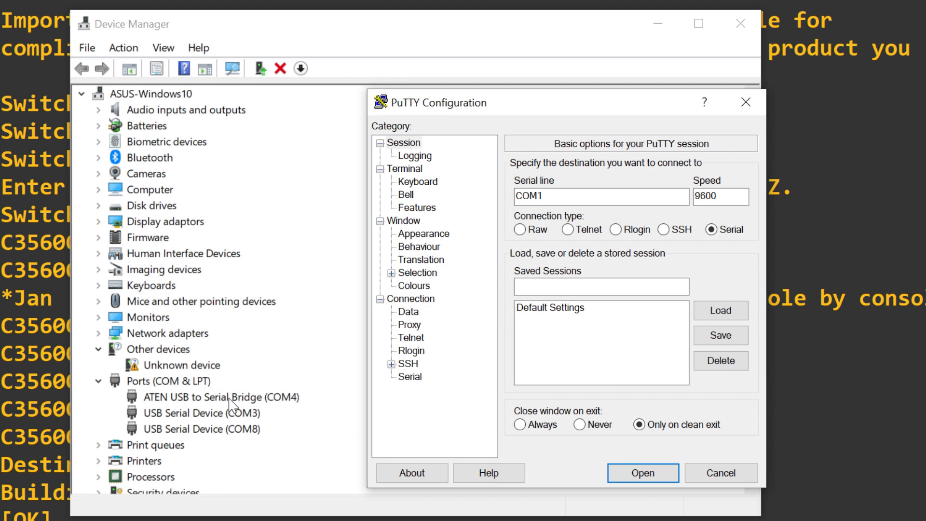
left_click(596, 195)
type("4")
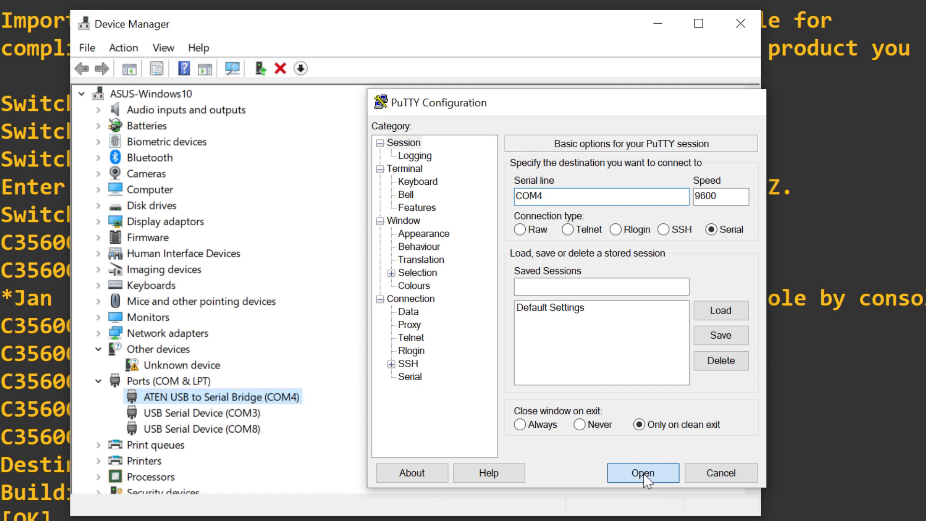
left_click(642, 473)
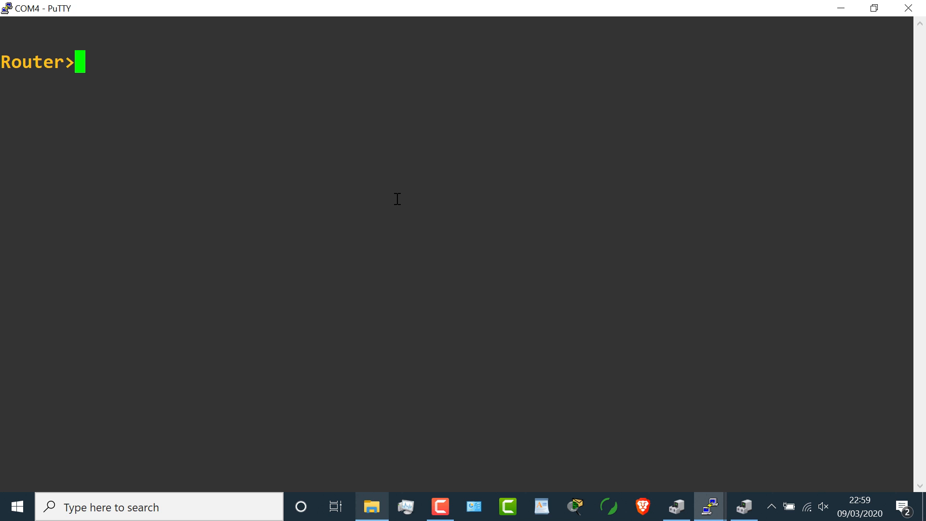
Run show version and highlight the IOS XE 16.03.03 version line in the output
type("show version")
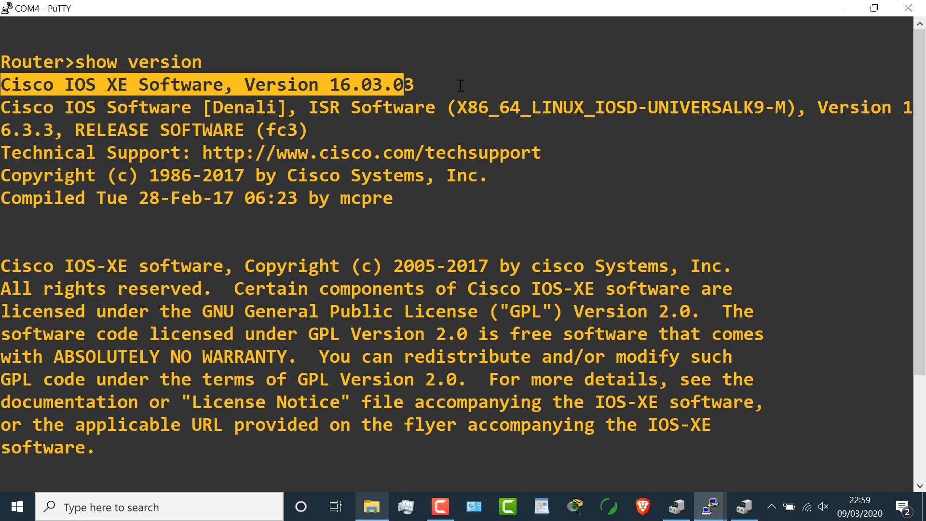
left_click_drag(414, 85, 921, 85)
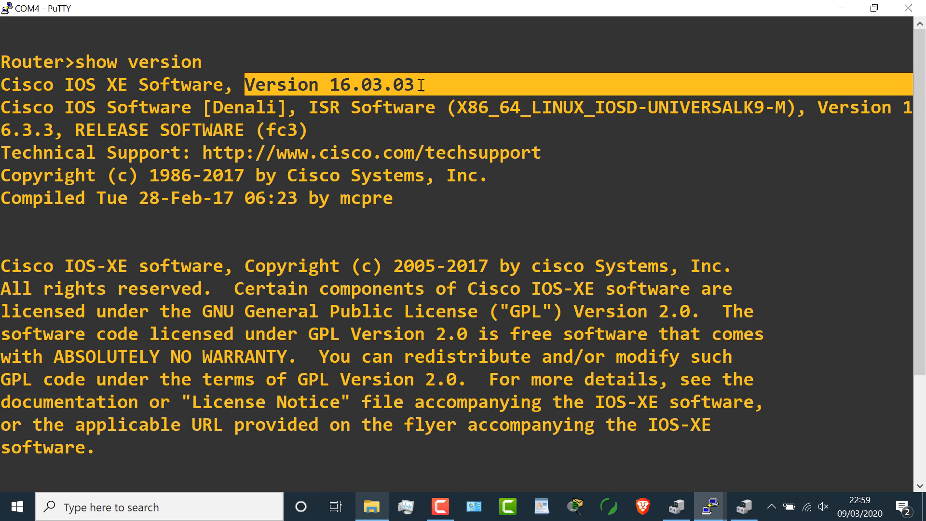
scroll("down", 3)
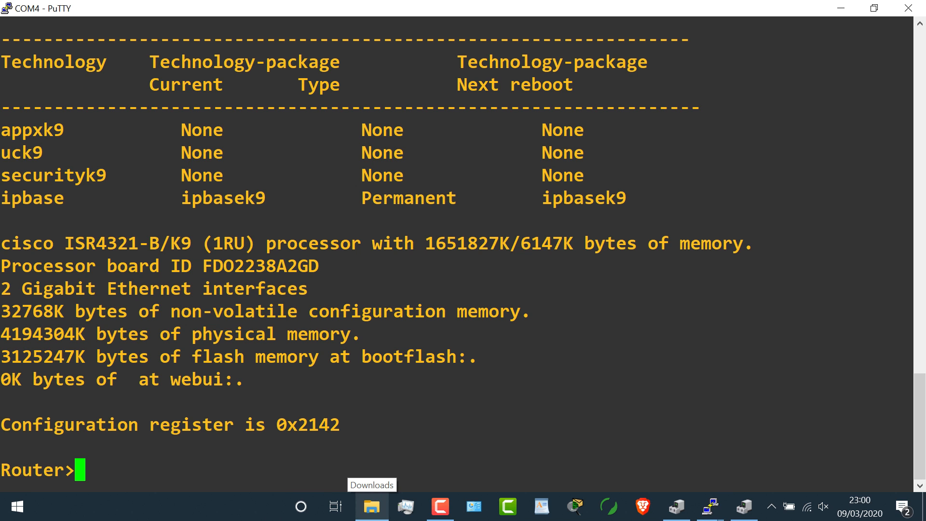
Enter privileged and global configuration modes (en, conf t), then end and disable back to user mode
type("en")
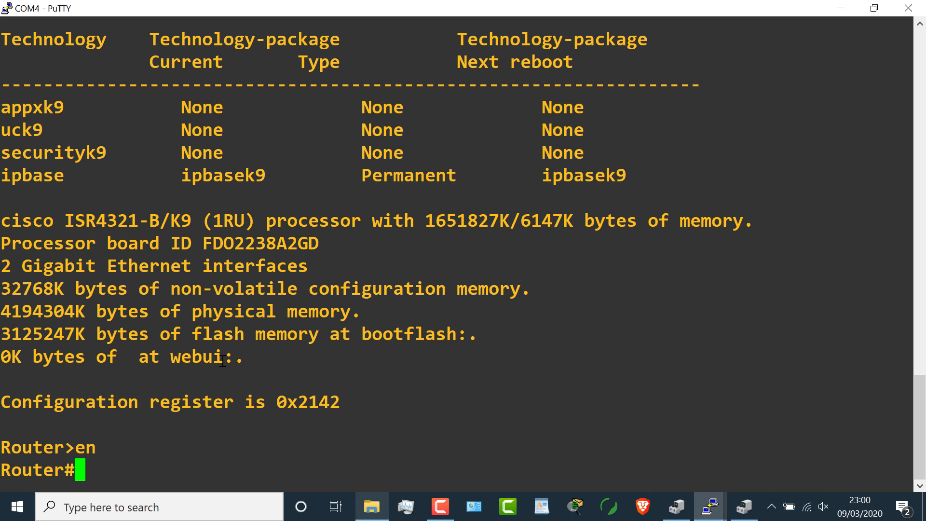
type("conf t")
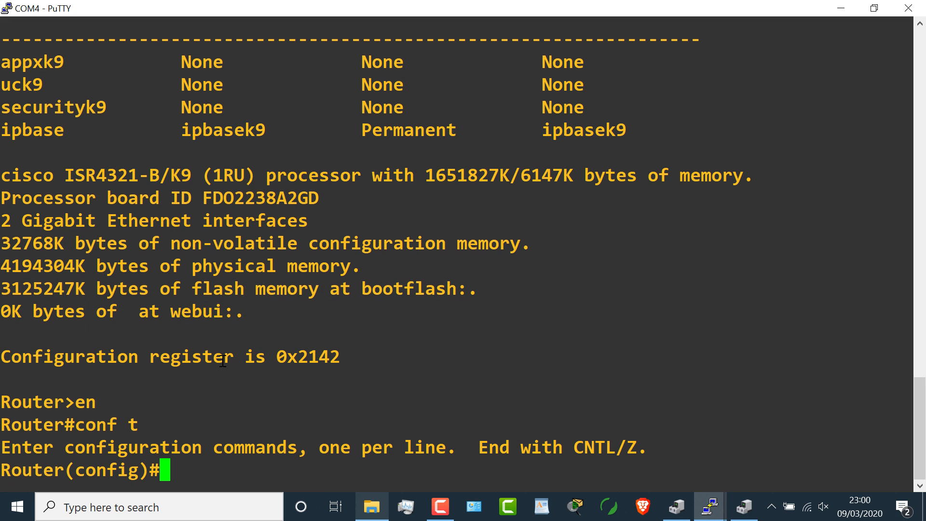
type("end")
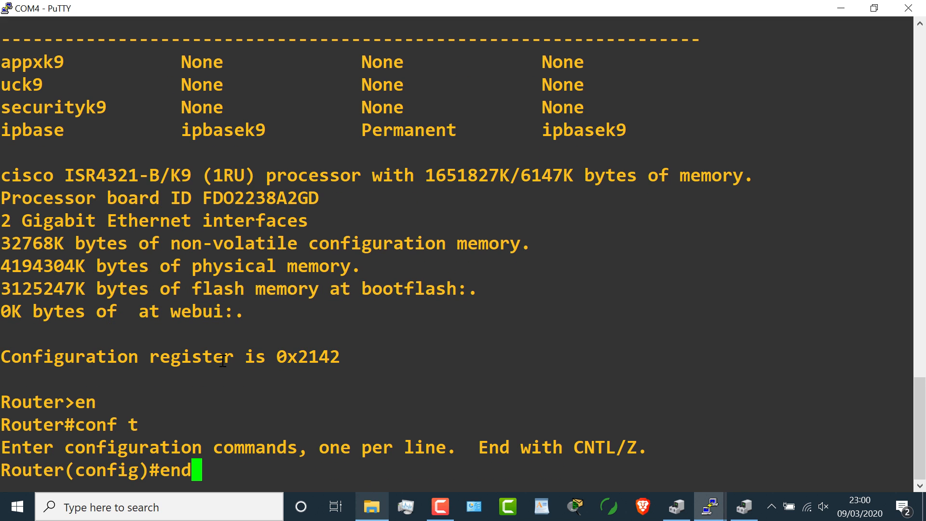
key("Return")
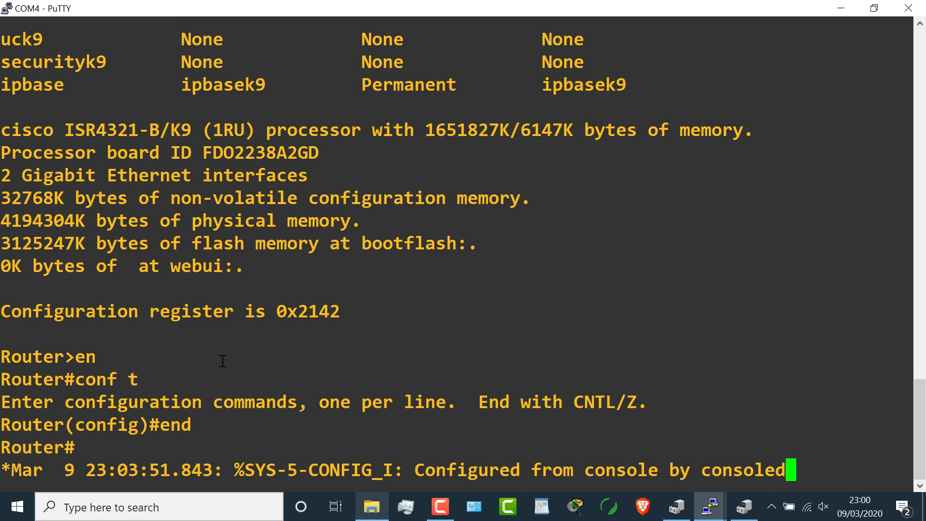
type("disable")
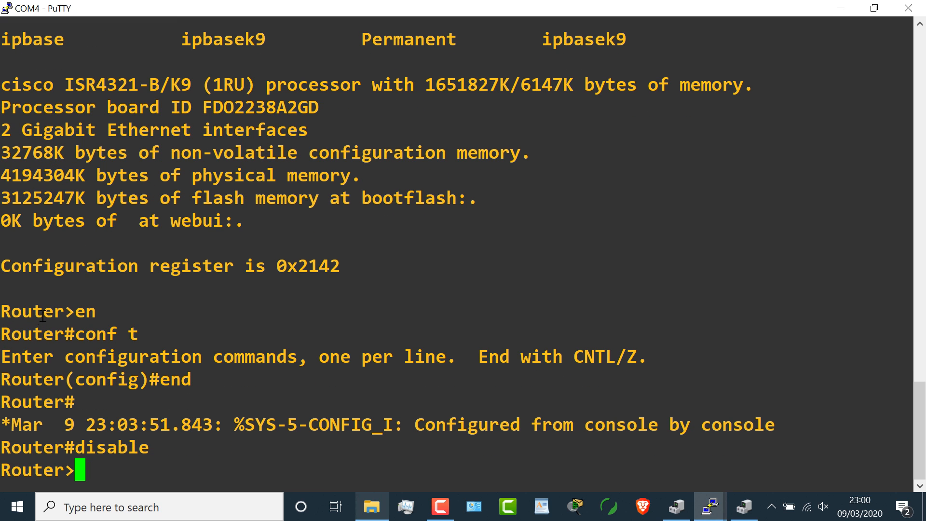
mouse_move(77, 312)
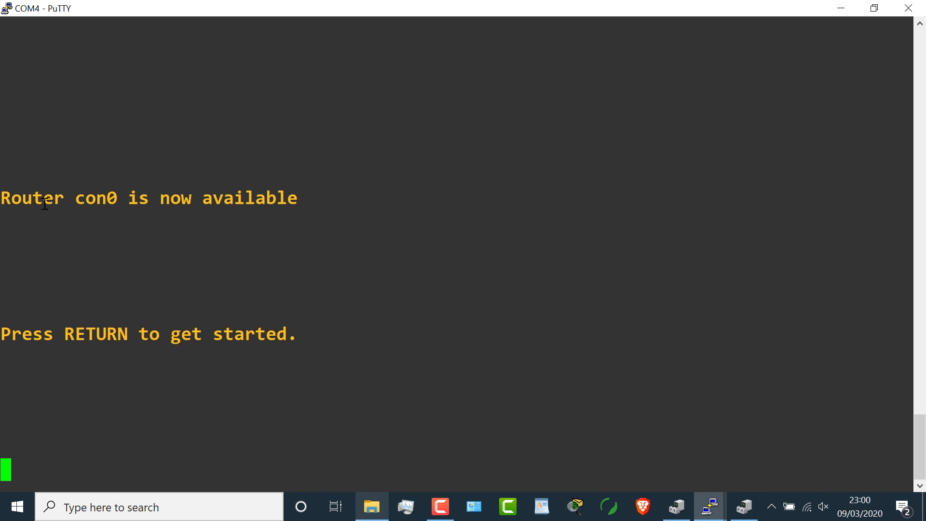
Sign in to the netacad.com account with username and password to reach the Packet Tracer workspace
left_click_drag(75, 198, 149, 197)
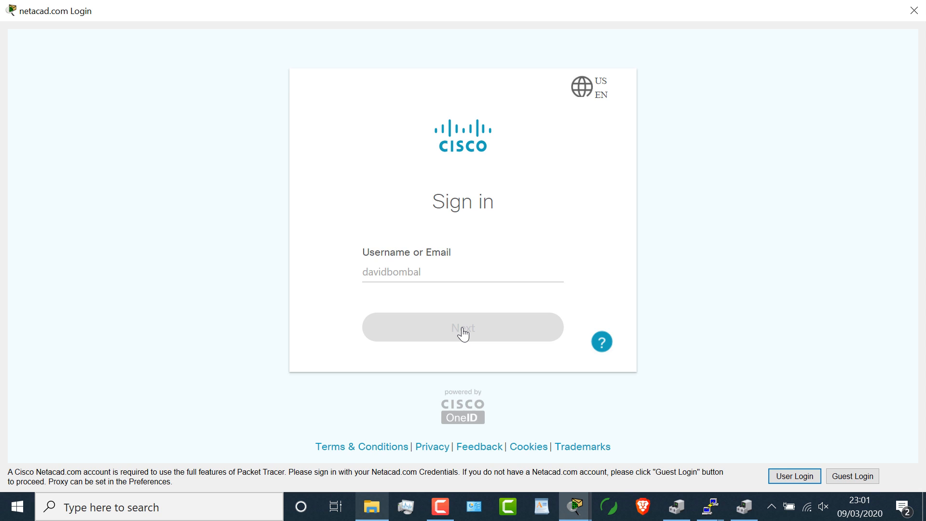
left_click(462, 327)
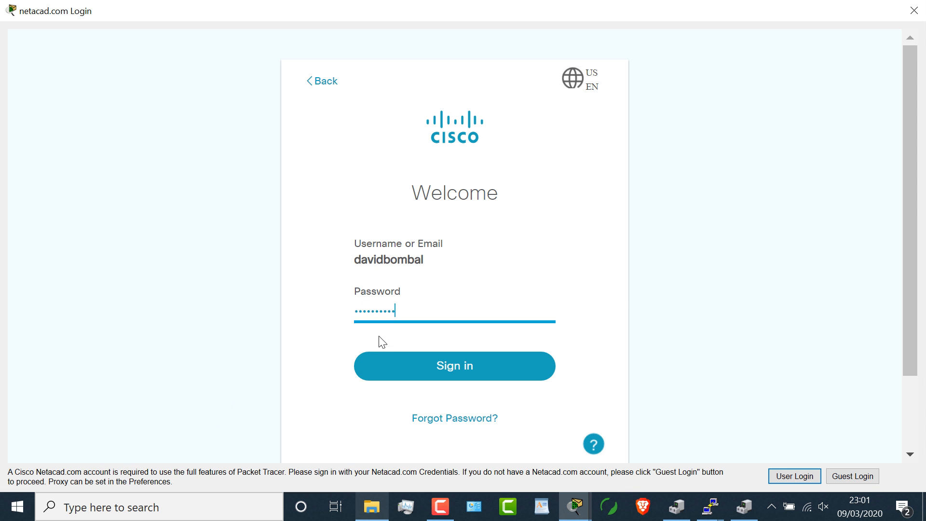
left_click(454, 366)
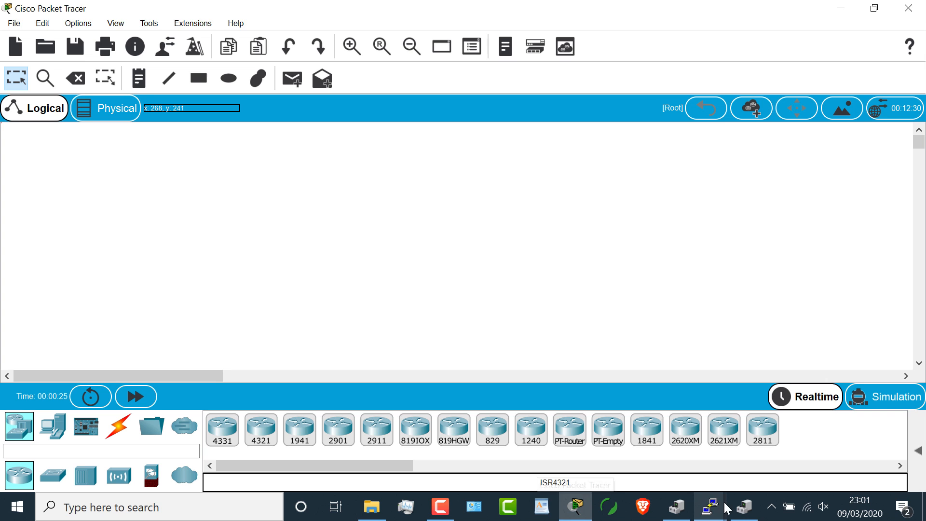
Page through the version output and highlight the router model ISR4321-B/K9, rerunning show ver
left_click(707, 506)
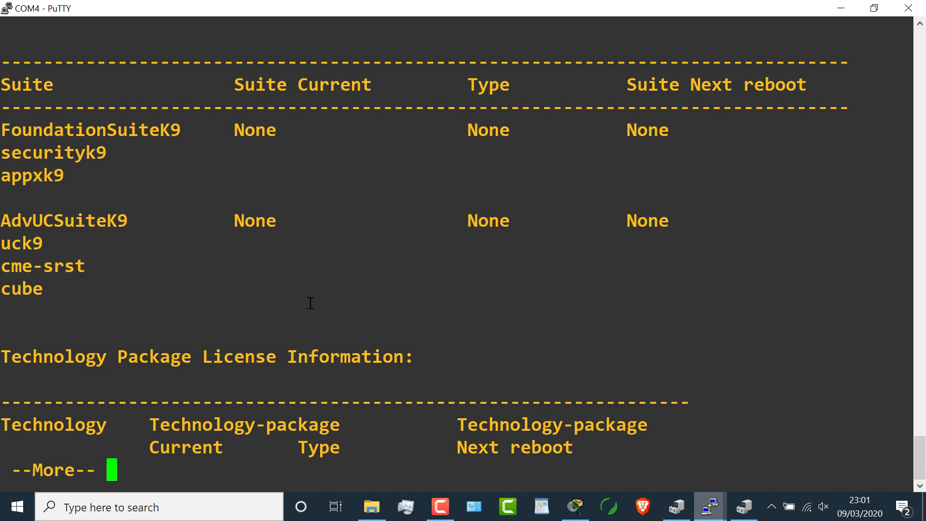
key("space")
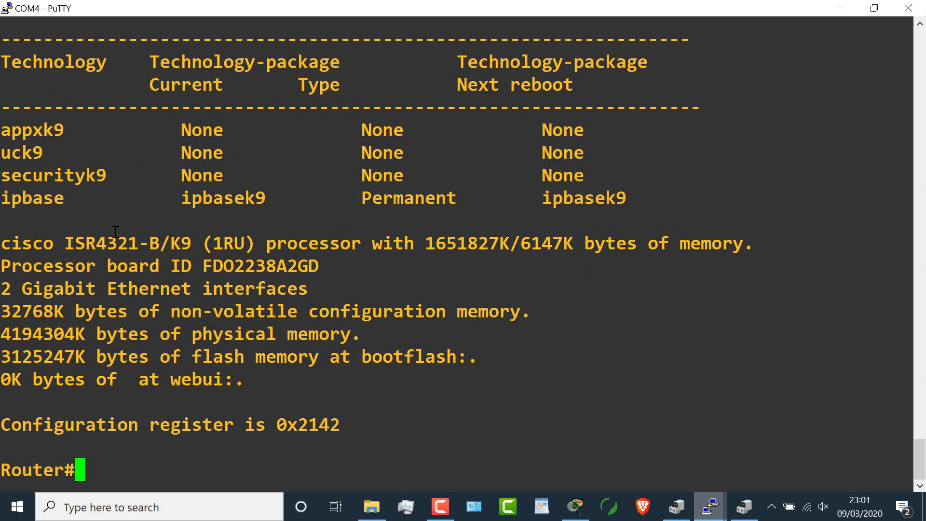
double_click(131, 243)
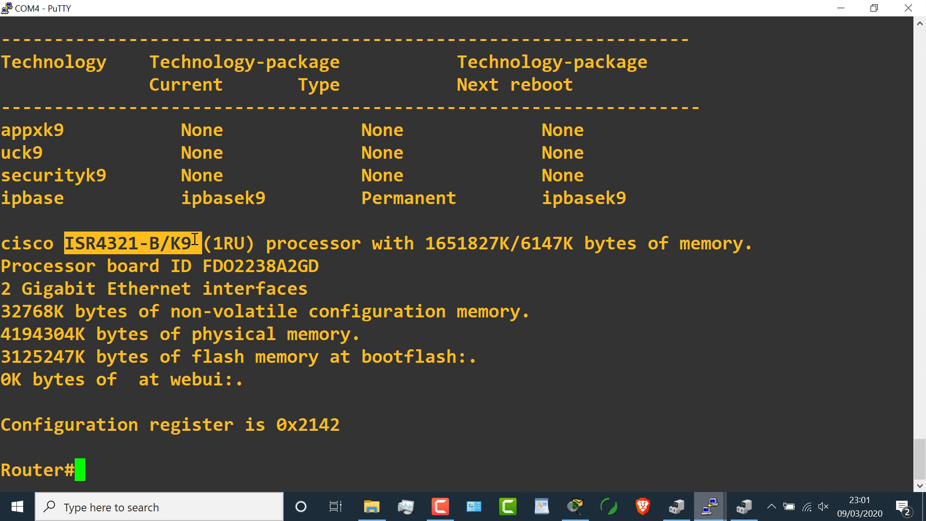
type("show ver")
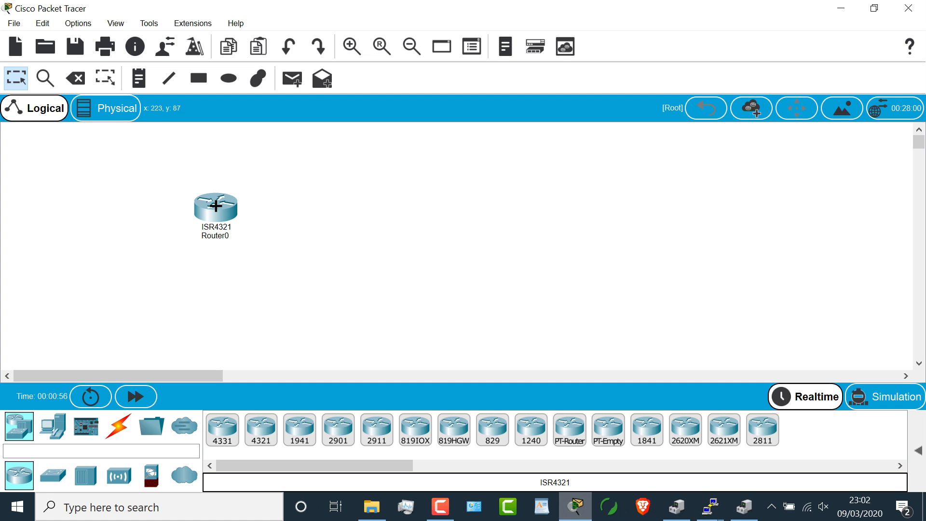
mouse_move(215, 207)
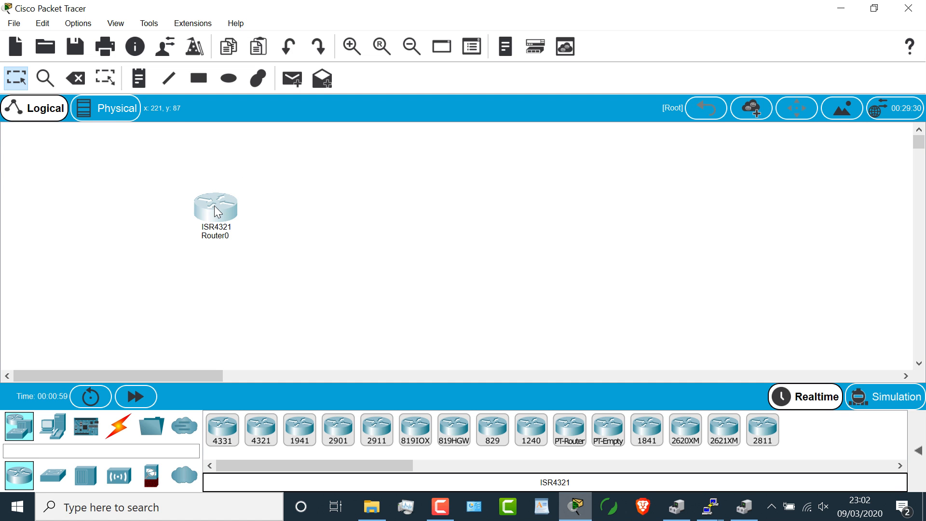
Bring up Router0's CLI console maximized while the ISR4321 boots
double_click(215, 204)
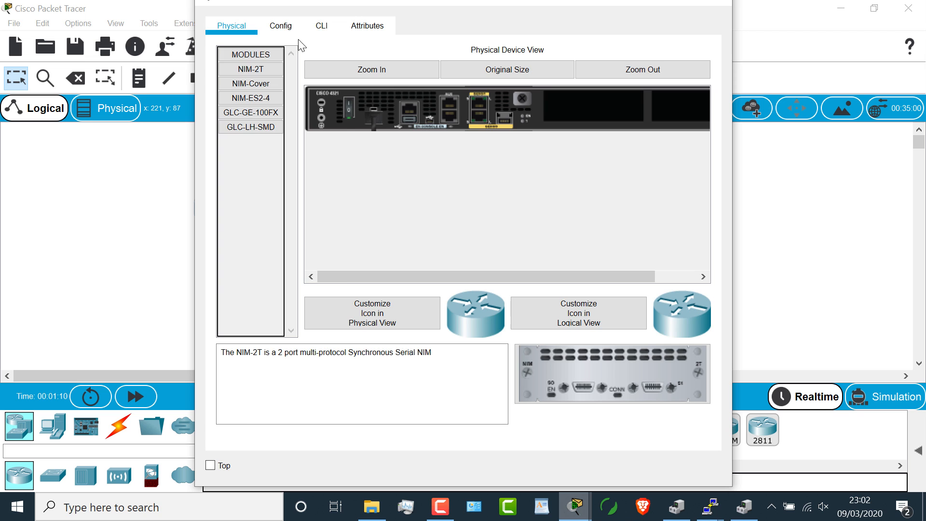
left_click(321, 25)
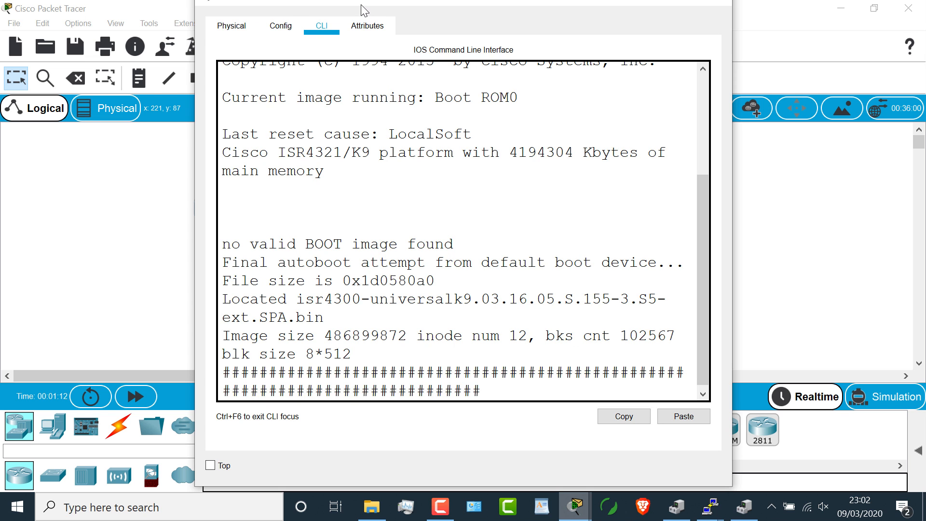
left_click(873, 7)
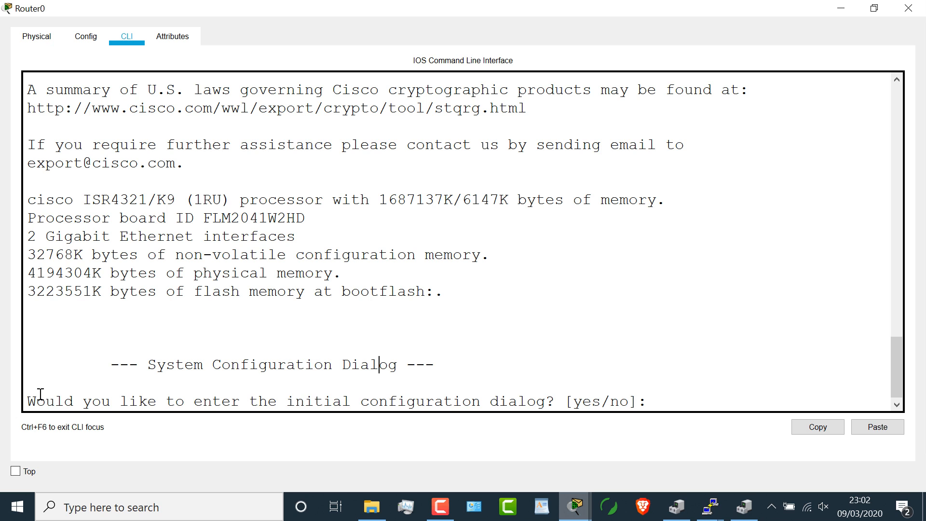
Decline the initial configuration dialog with 'no' to reach the Router> prompt
left_click_drag(78, 402, 644, 401)
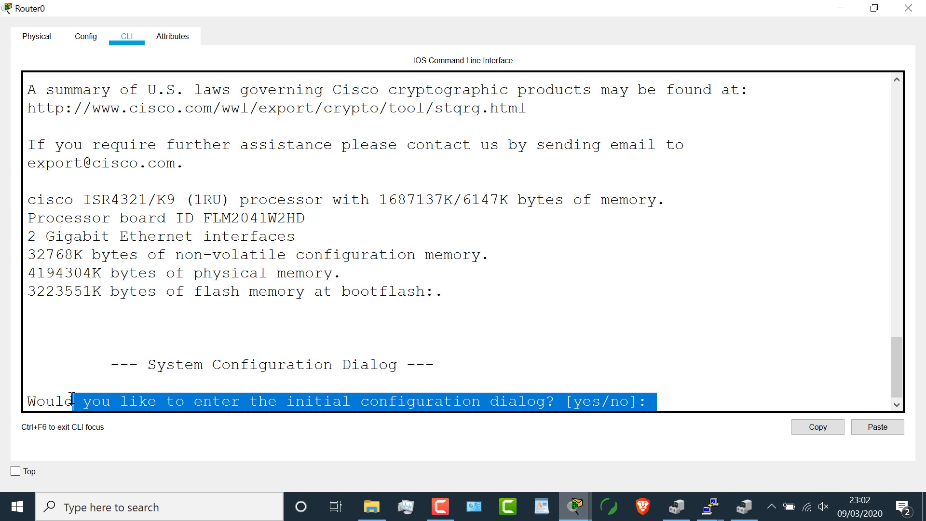
type("no")
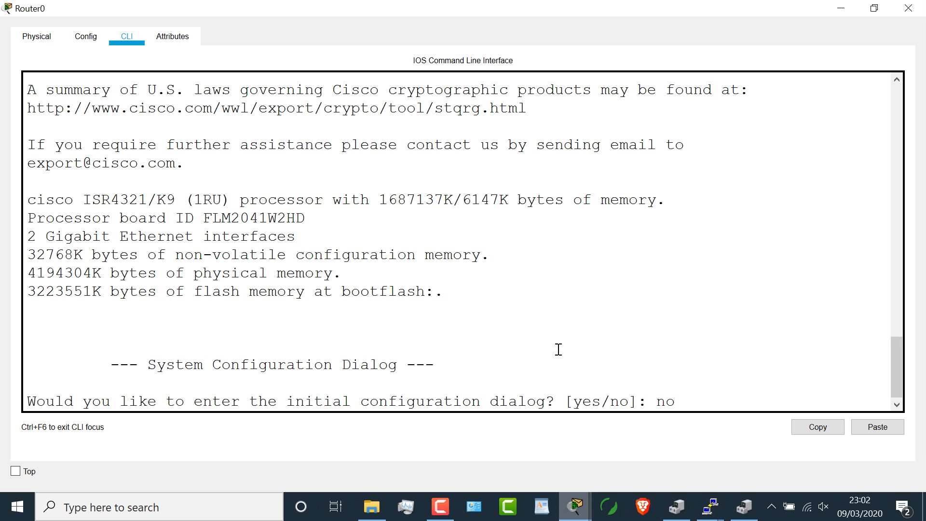
key("enter")
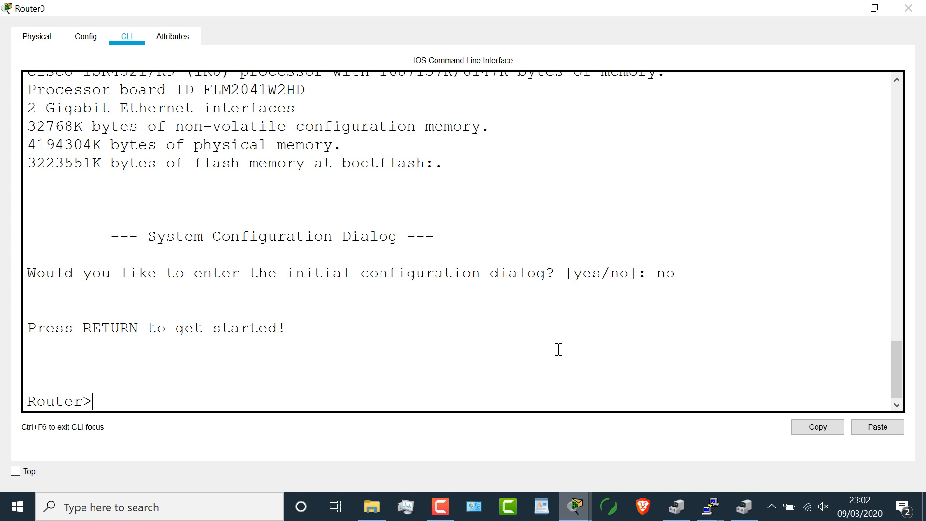
Run show ver on Router0 and page through its version report with configuration register 0x2102
type("show ver")
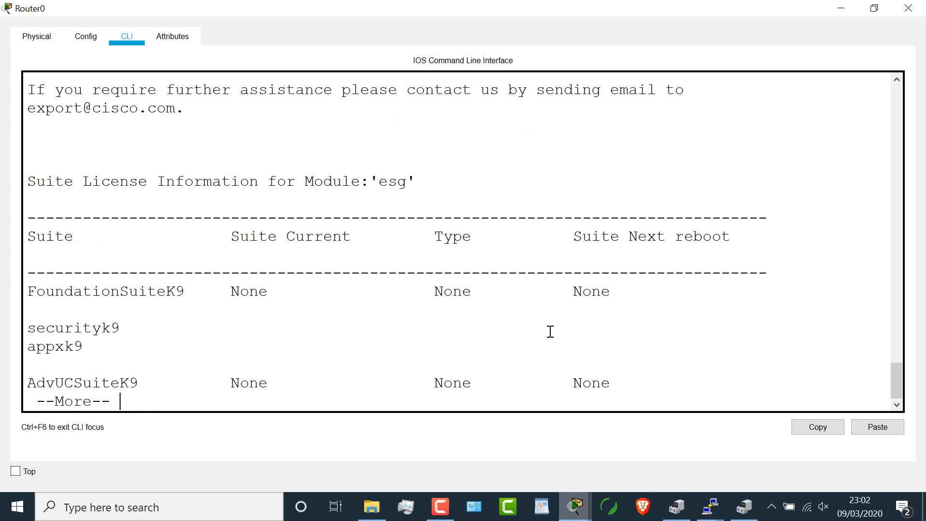
key("space")
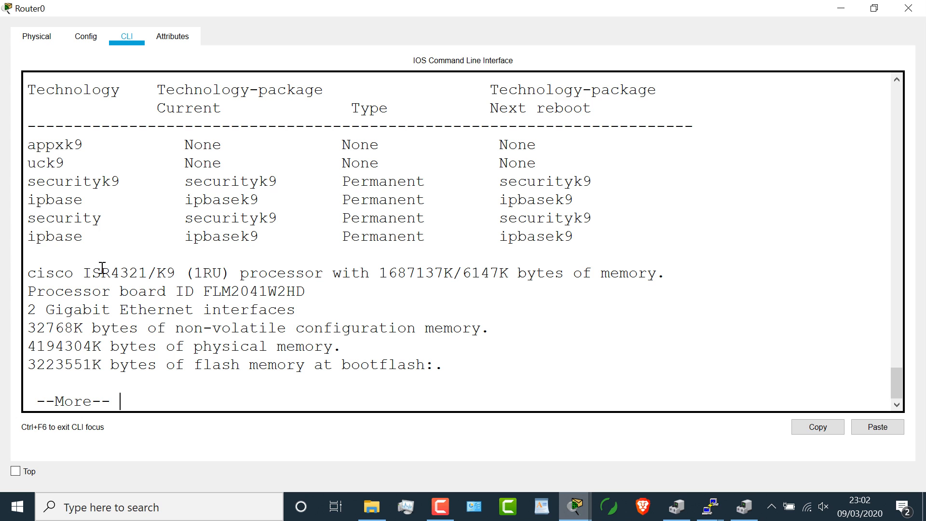
left_click_drag(83, 272, 216, 272)
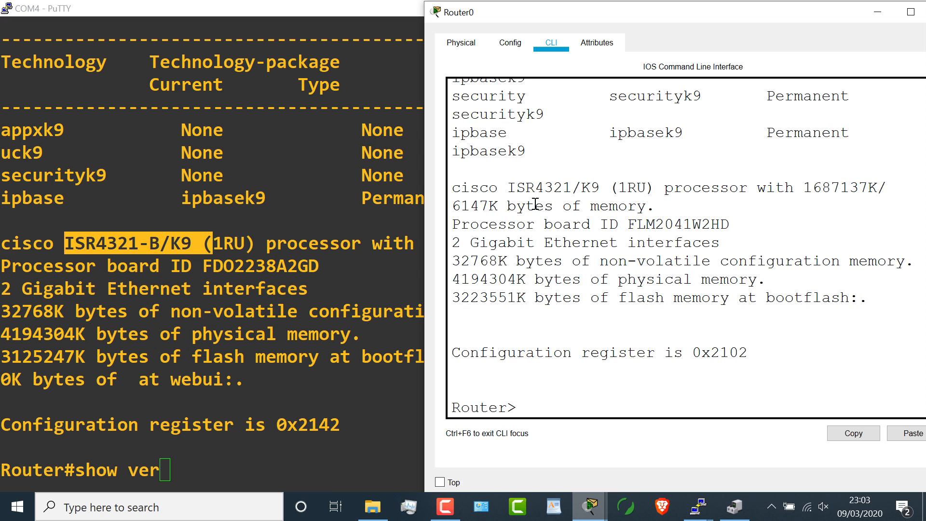
Highlight the 'cisco ISR4321/K9' model line to compare with PuTTY's ISR4321-B/K9
left_click_drag(451, 187, 646, 187)
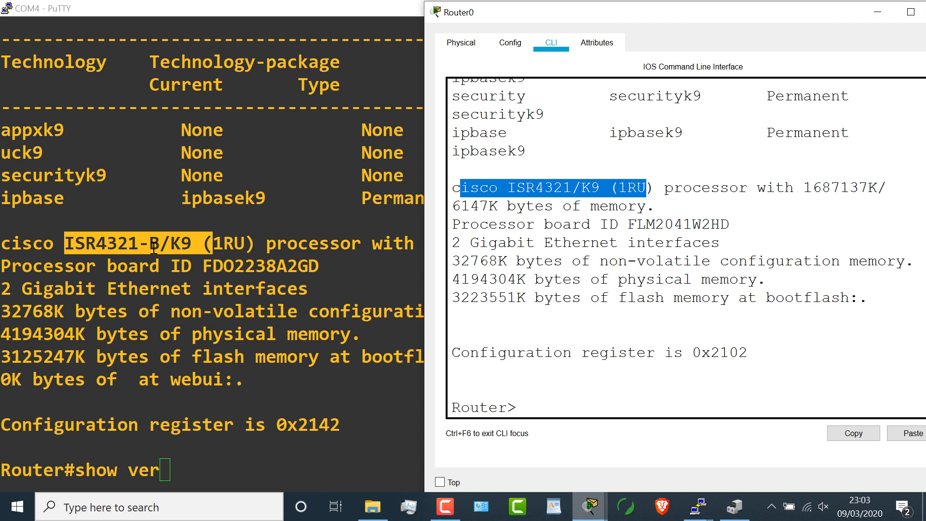
mouse_move(573, 226)
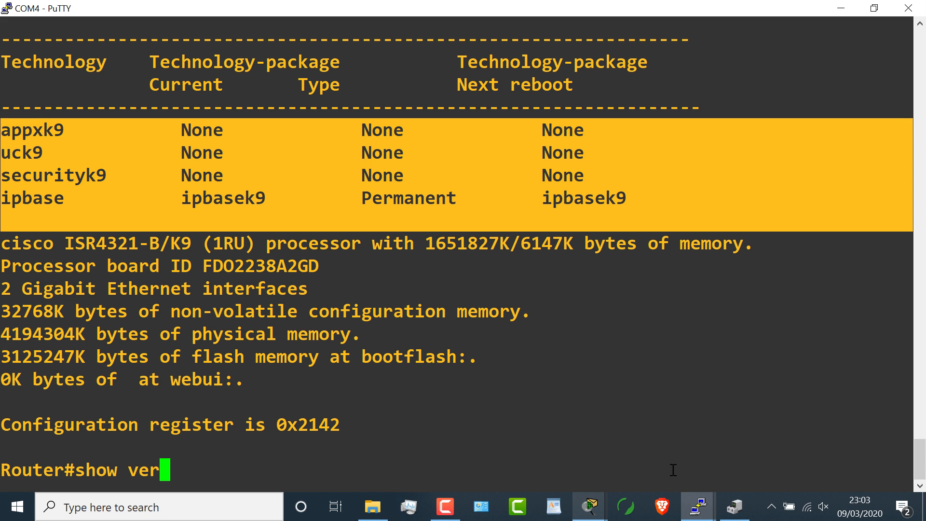
mouse_move(588, 507)
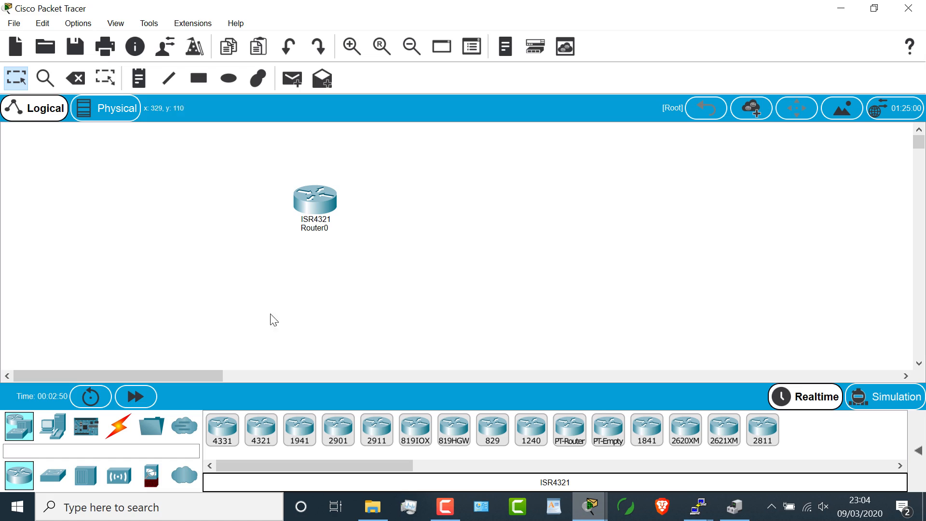
Add PC0 from End Devices, cable its RS232 to Router0's Console port, and bring up its configuration window
left_click(52, 426)
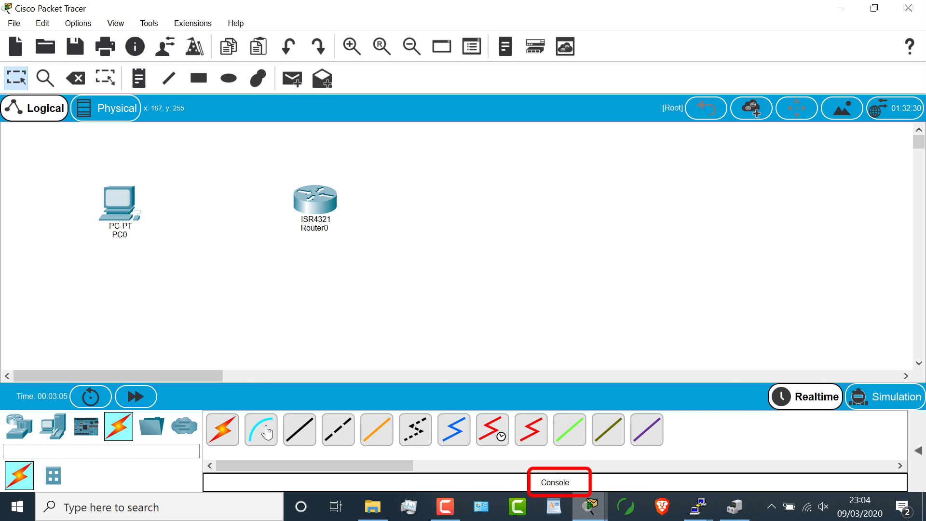
left_click(120, 203)
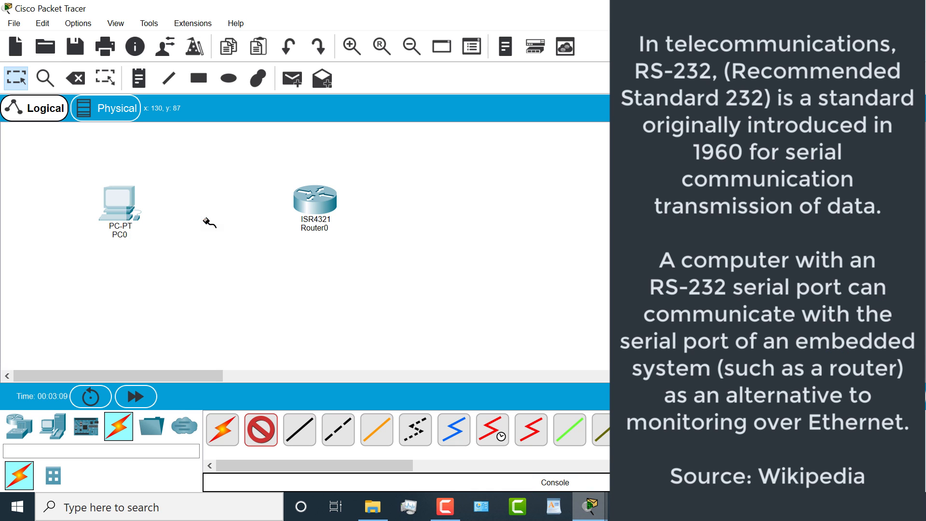
left_click(315, 199)
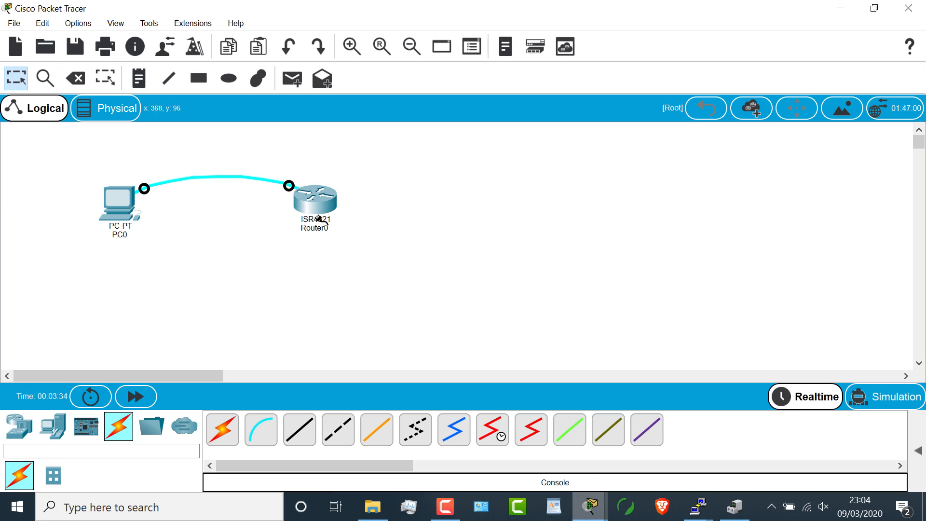
double_click(119, 201)
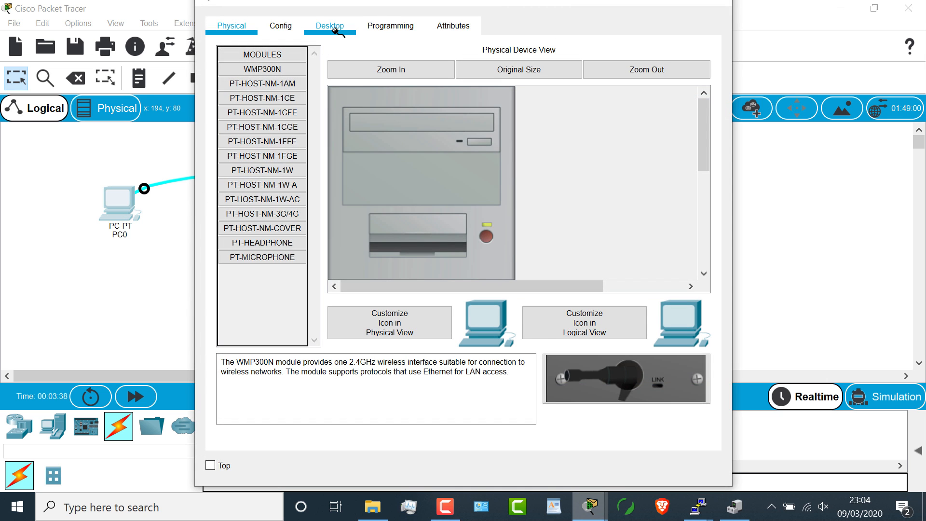
Show PC0's desktop applications and bring up its Terminal connection settings
left_click(328, 25)
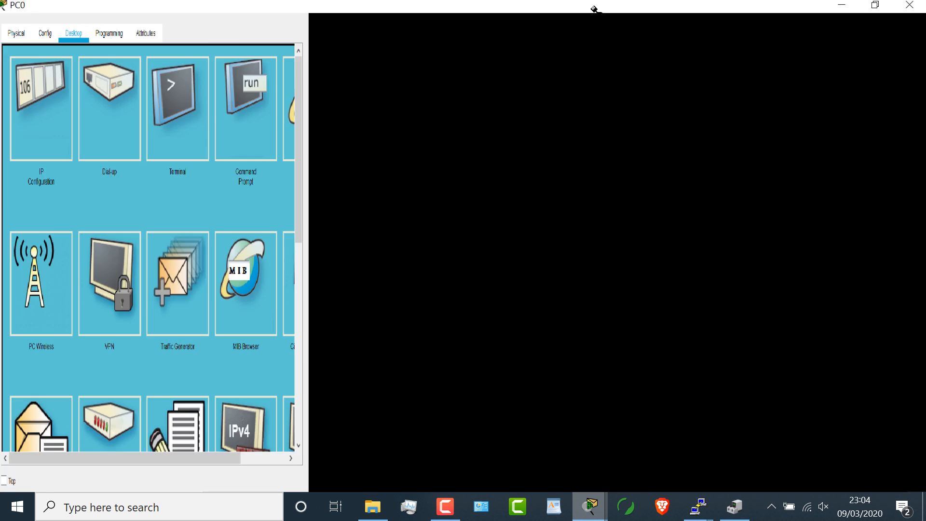
left_click(875, 6)
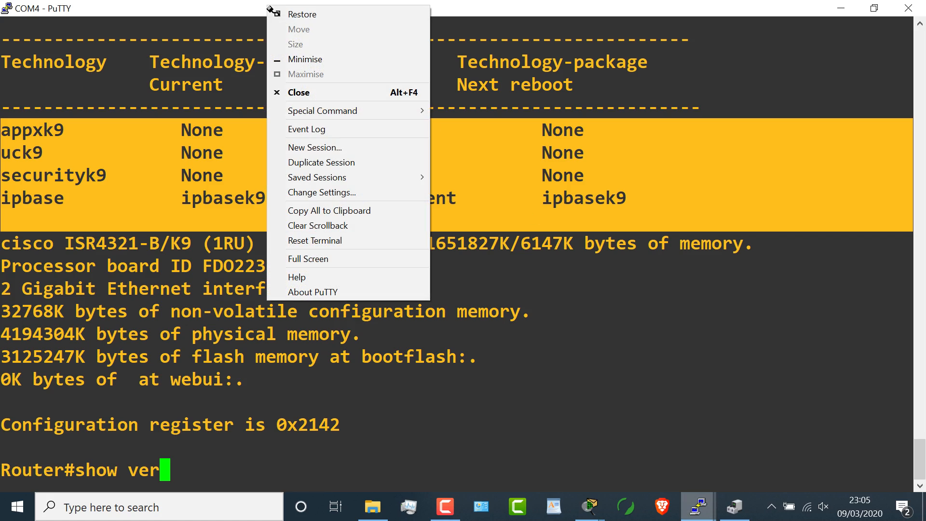
mouse_move(316, 177)
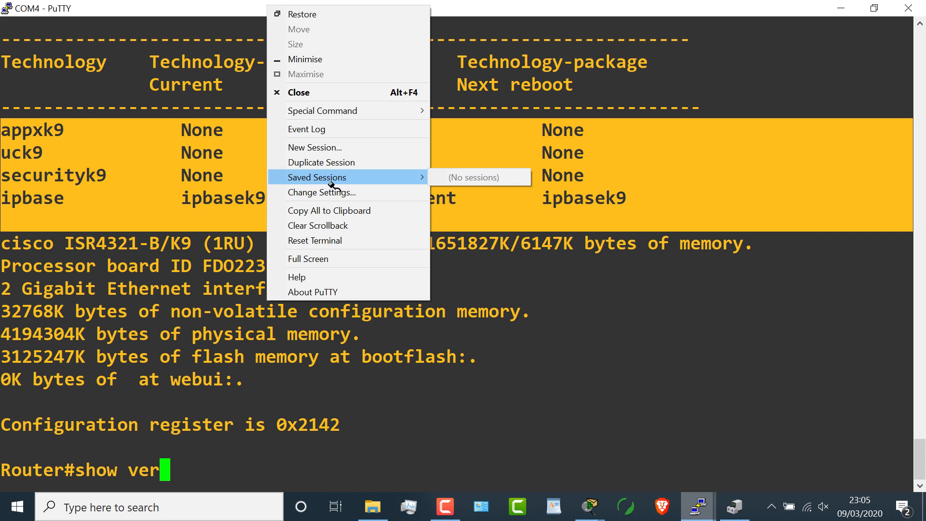
Set PuTTY's serial Flow control to None, apply it, and confirm PC0's terminal configuration
left_click(322, 192)
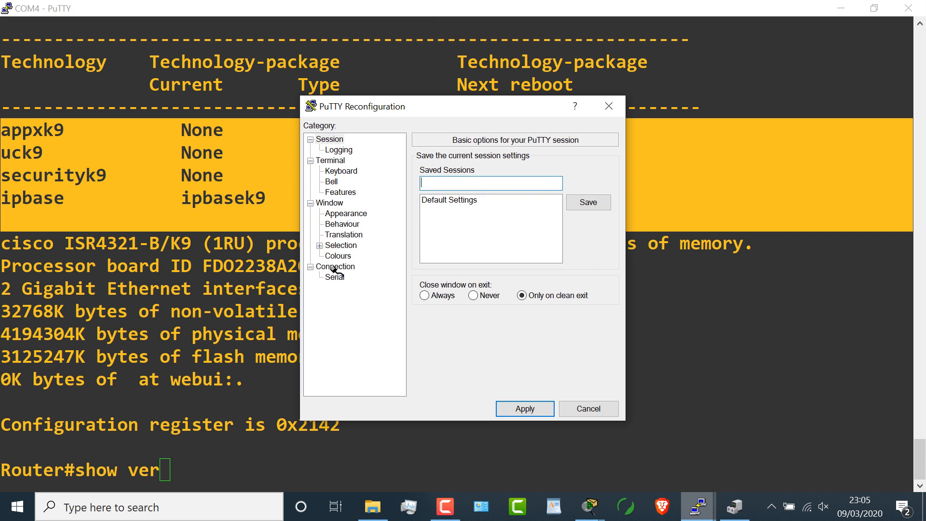
left_click(334, 277)
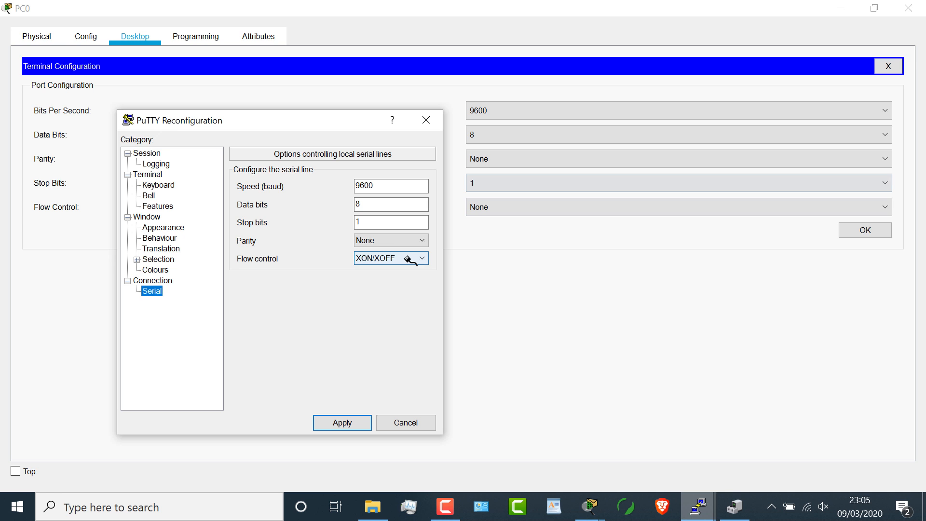
left_click(390, 258)
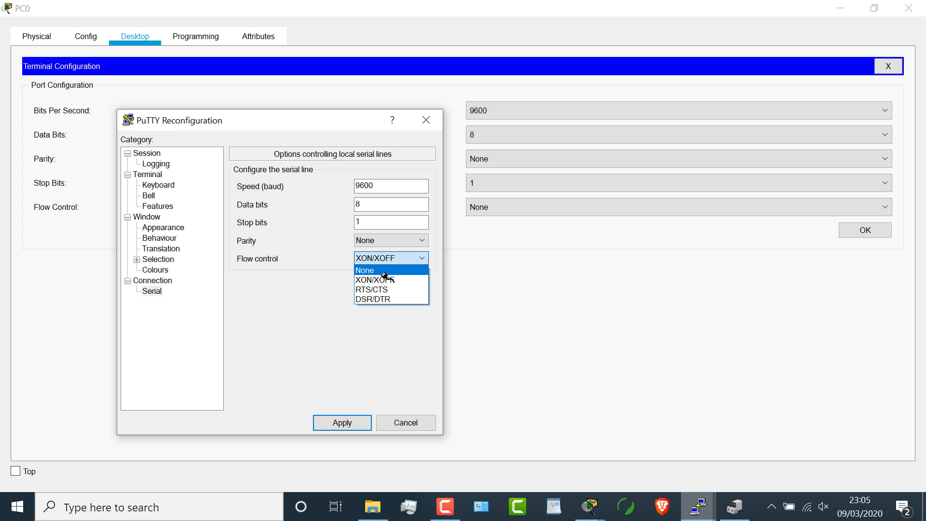
left_click(365, 270)
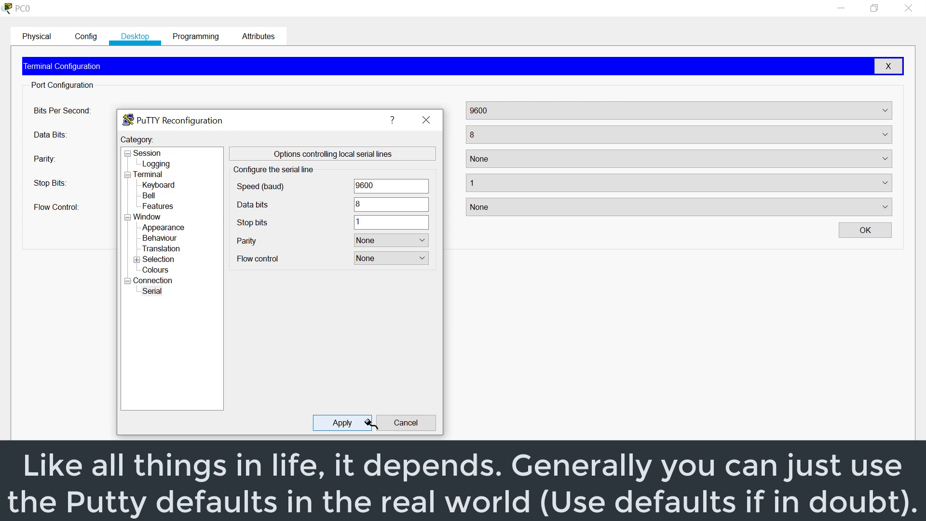
left_click(341, 423)
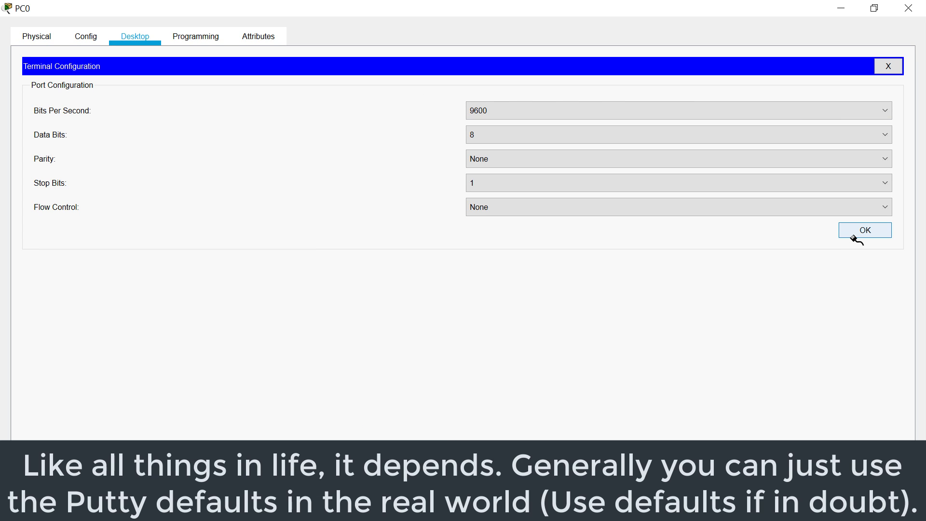
left_click(864, 229)
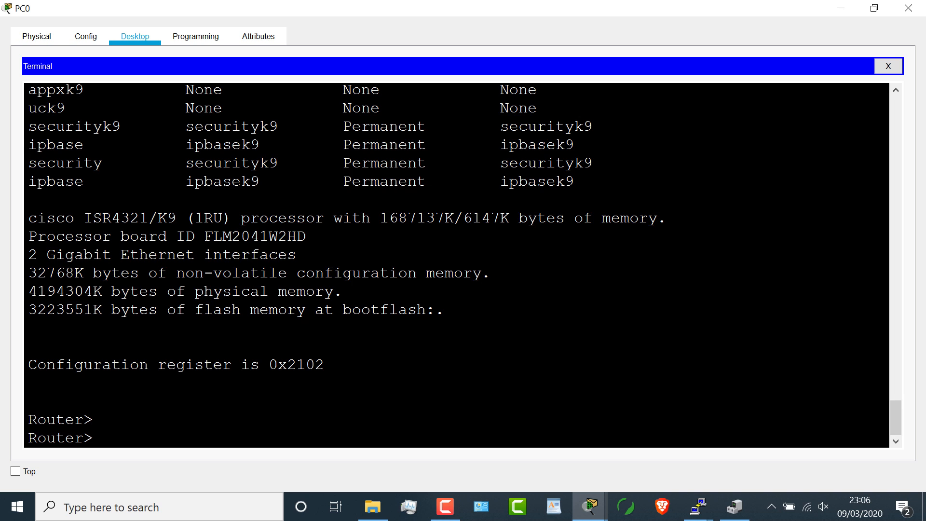
Enter privileged mode with 'en' and page through 'sh ver' on the simulated router, then reach the Start shortcuts
type("en")
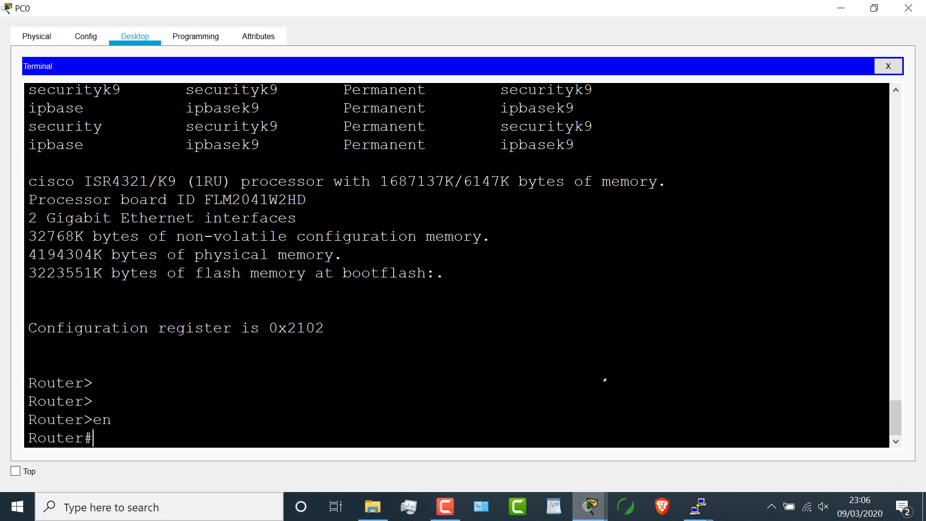
mouse_move(306, 172)
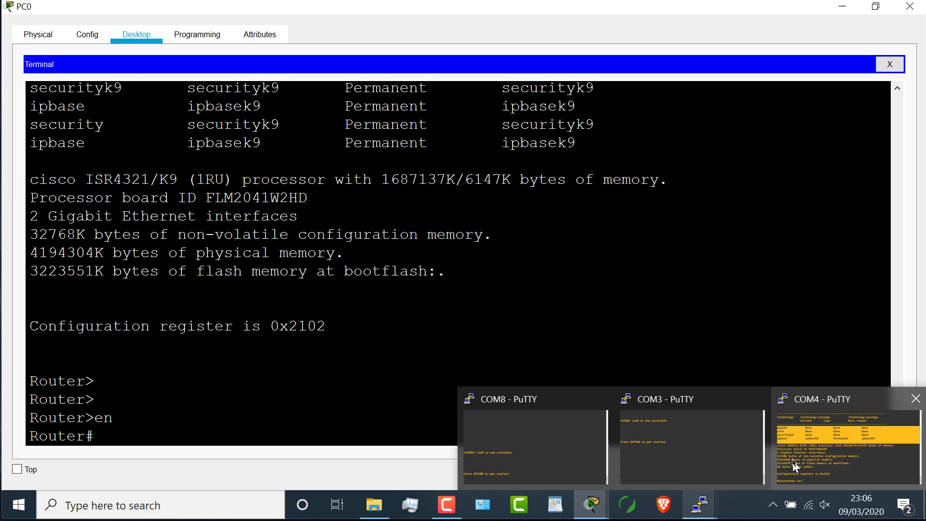
left_click(826, 398)
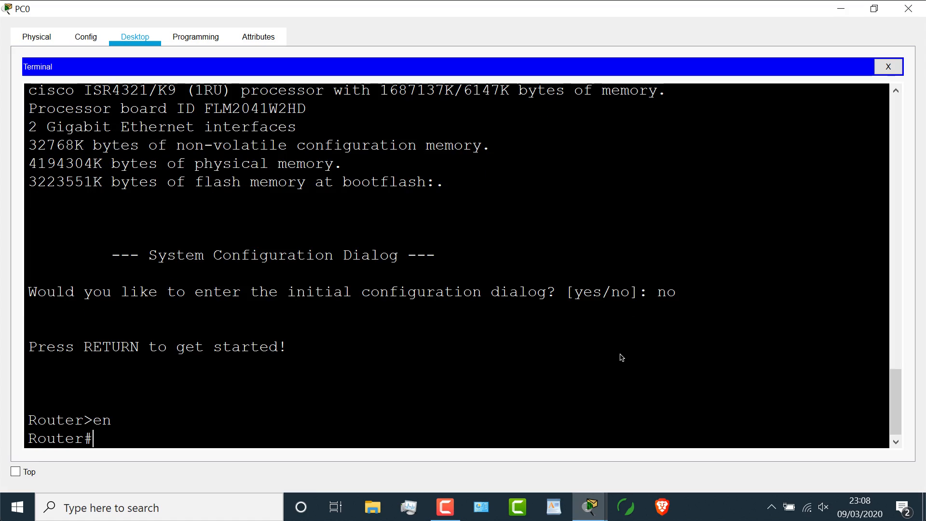
type("sh ver")
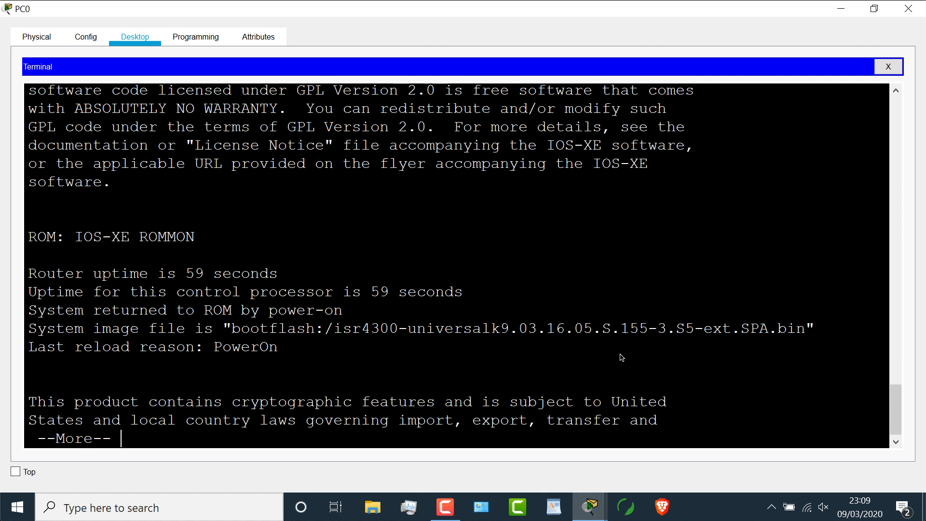
key("space")
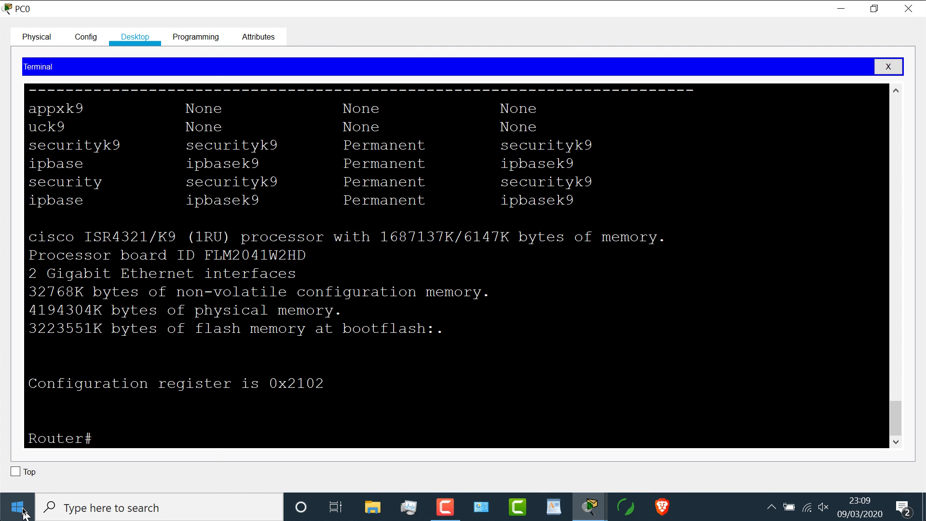
right_click(16, 507)
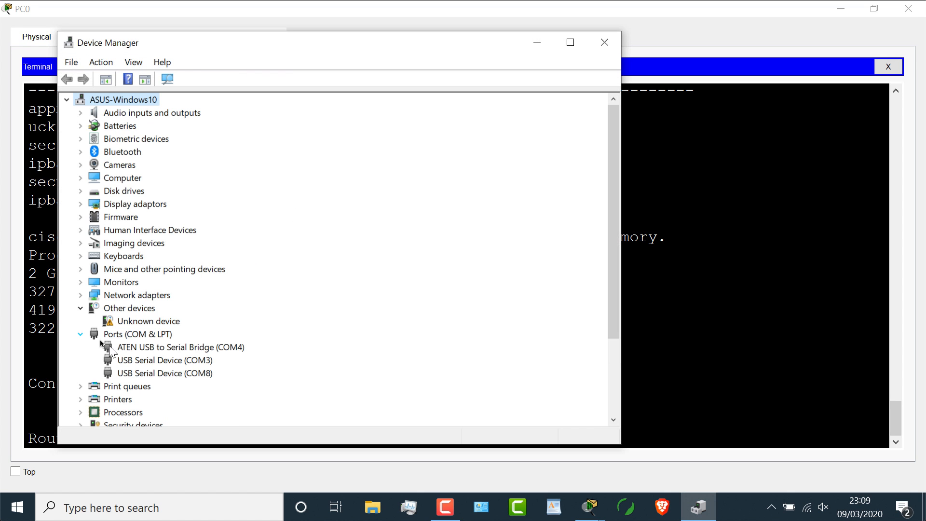
Check the USB serial device on COM3 in Device Manager, then launch putty.exe from Downloads
left_click(164, 360)
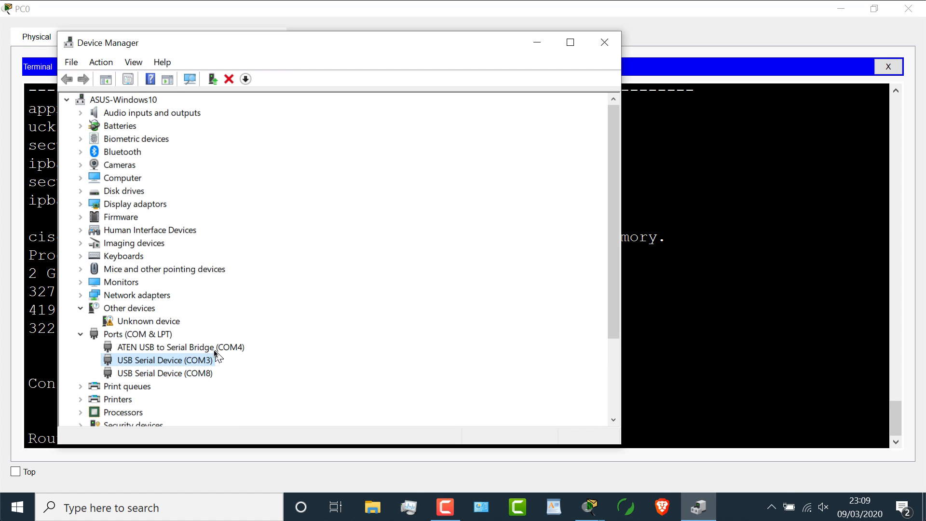
left_click(180, 346)
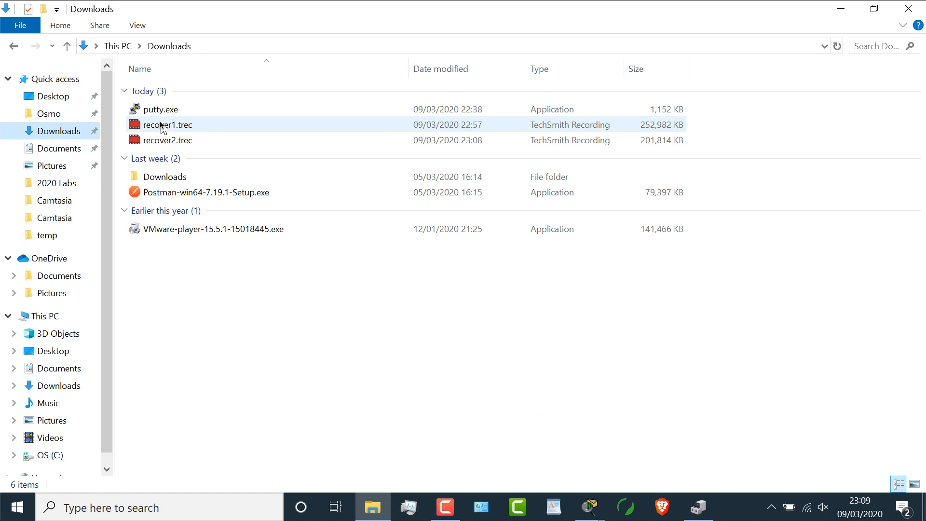
double_click(162, 109)
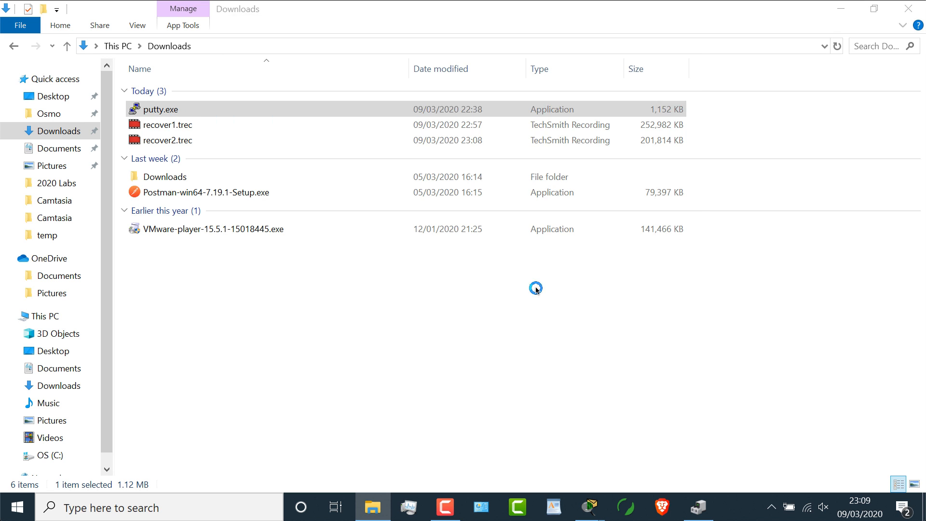
double_click(161, 109)
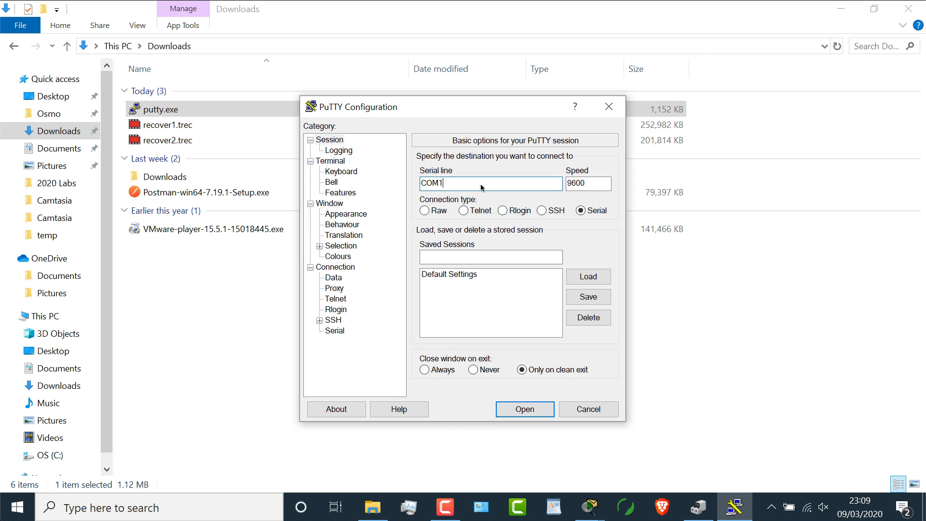
Page through the real router's show version output on COM4, then return to the Packet Tracer topology
left_click(522, 409)
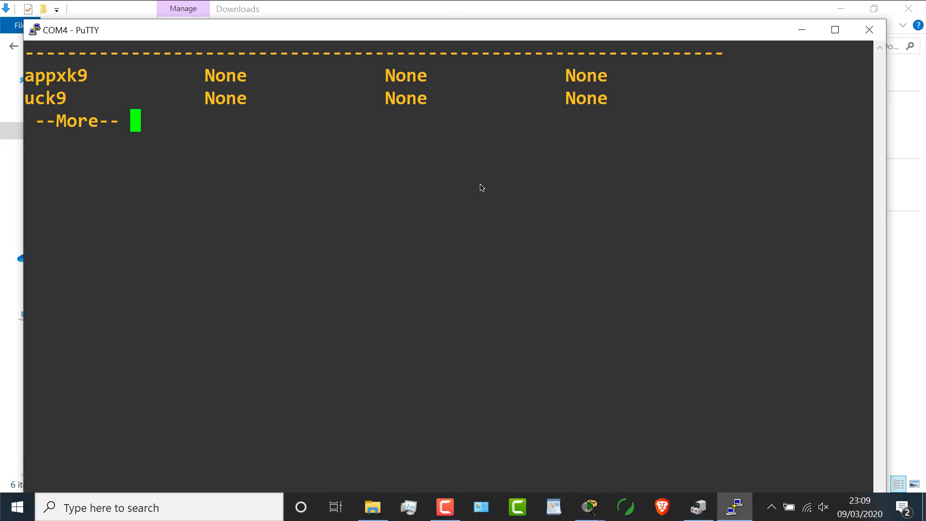
key("space")
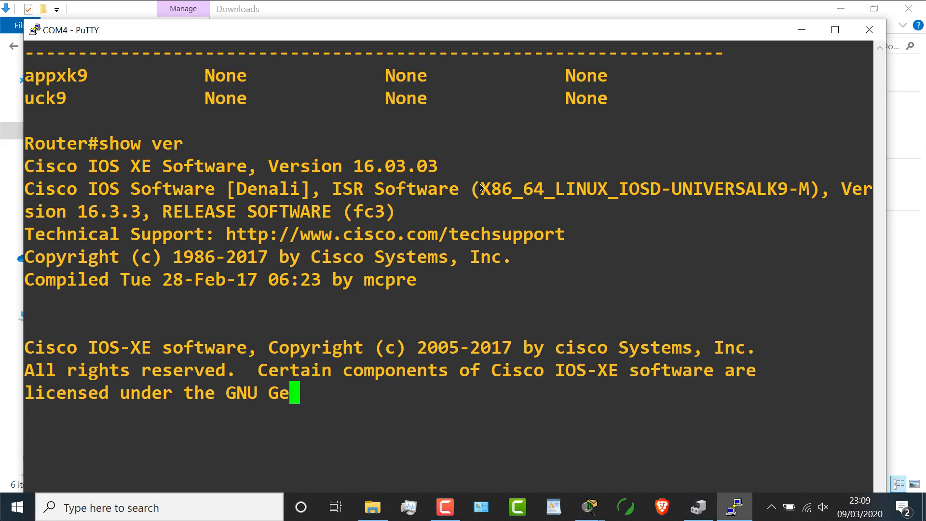
scroll("down", 3)
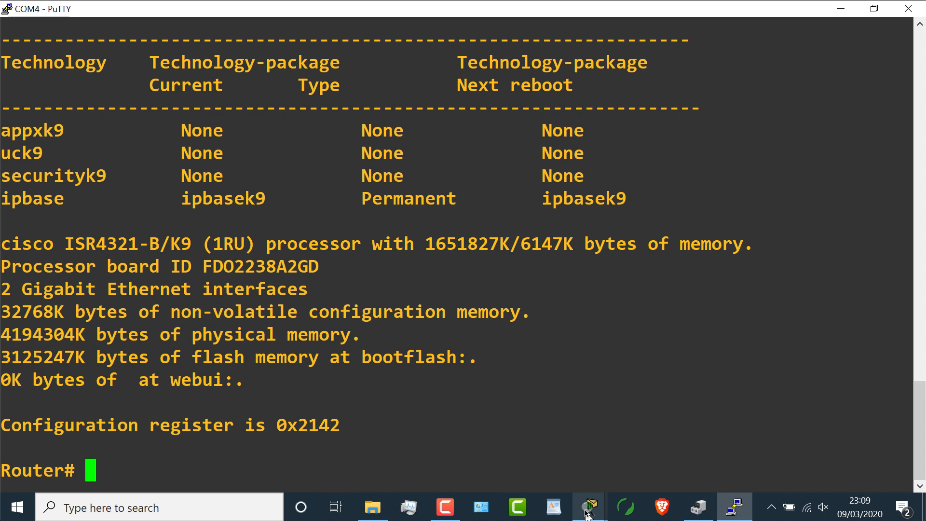
left_click(587, 506)
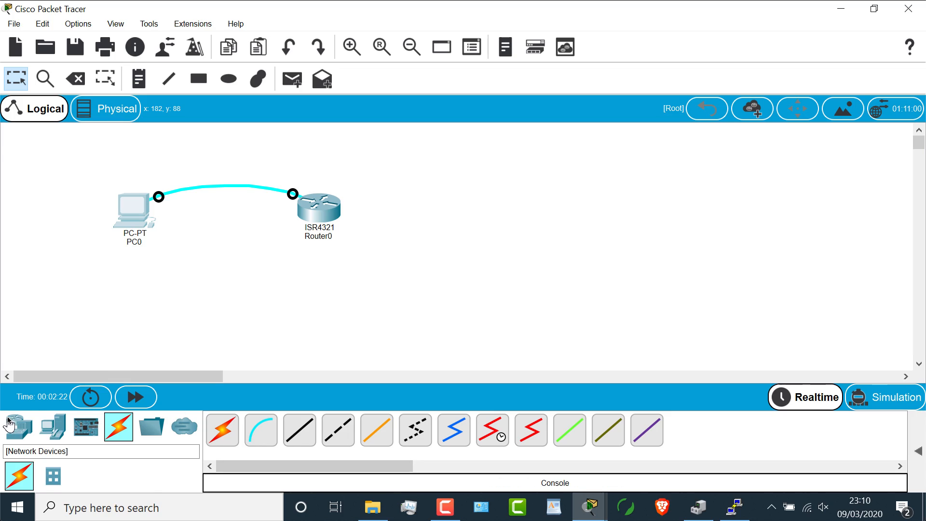
Place a 3650-24PS multilayer switch below the router from the Switches category
left_click(20, 426)
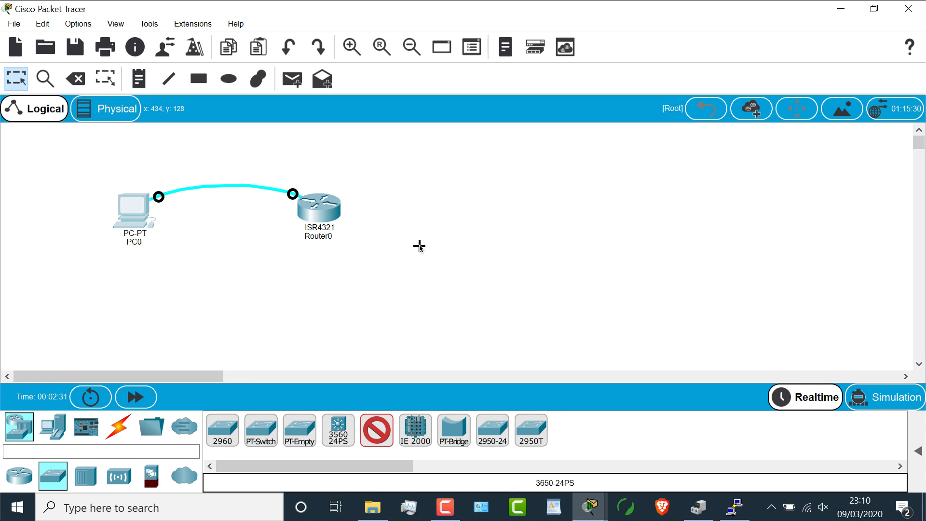
left_click(306, 292)
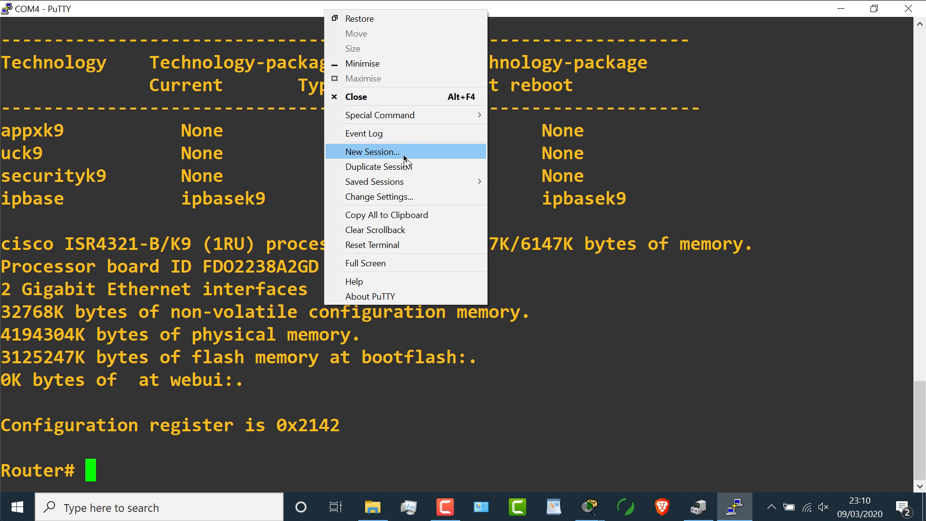
Start a new PuTTY serial session on COM3 to the real switch
left_click(370, 151)
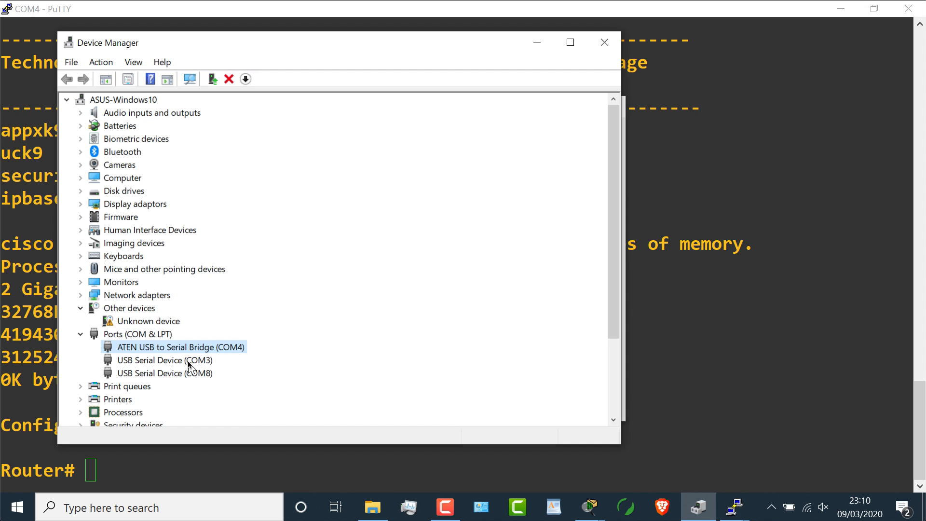
left_click(733, 506)
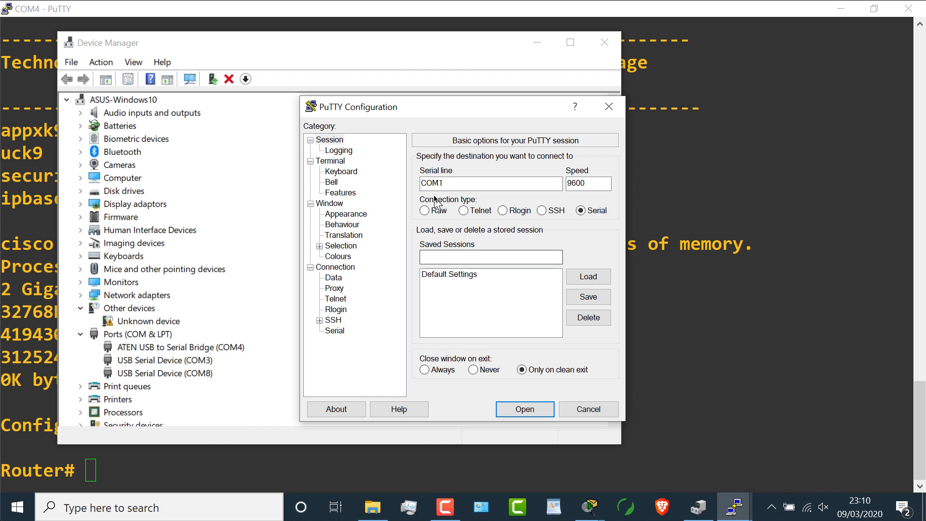
type("COM3")
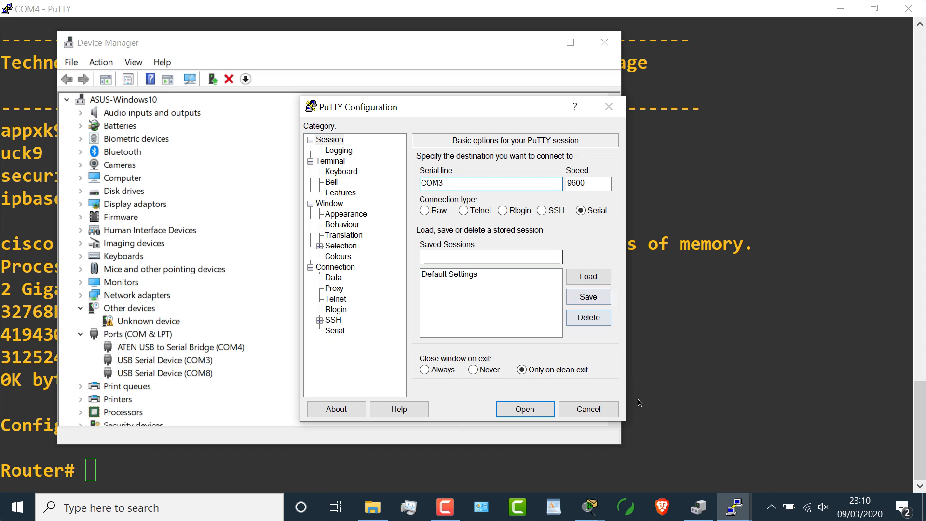
left_click(523, 409)
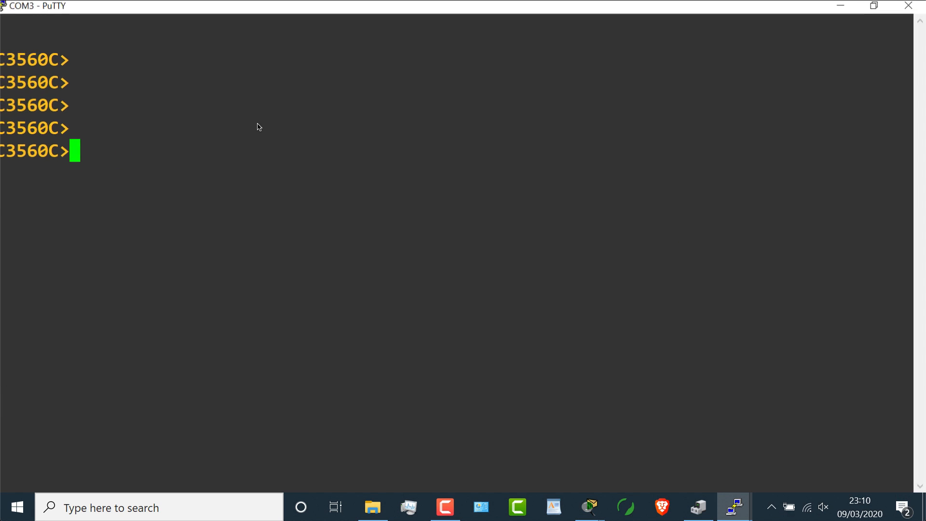
Enter privileged mode with 'en' and highlight the switch model WS-C3560CG-8TC-S in its version output
type("en")
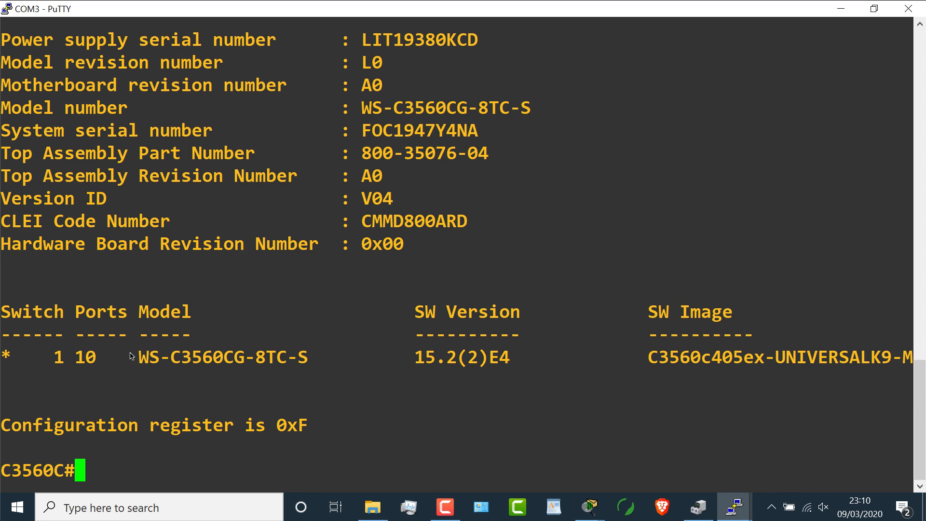
double_click(223, 357)
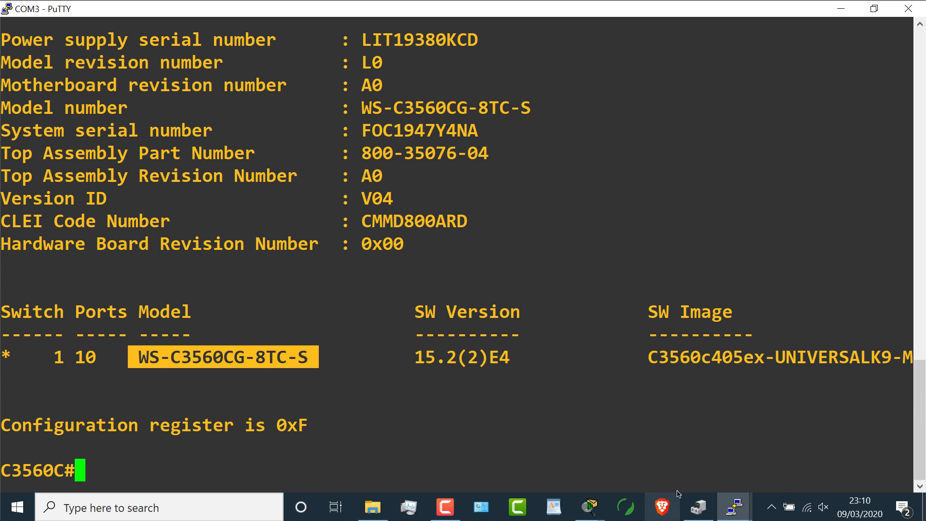
mouse_move(588, 507)
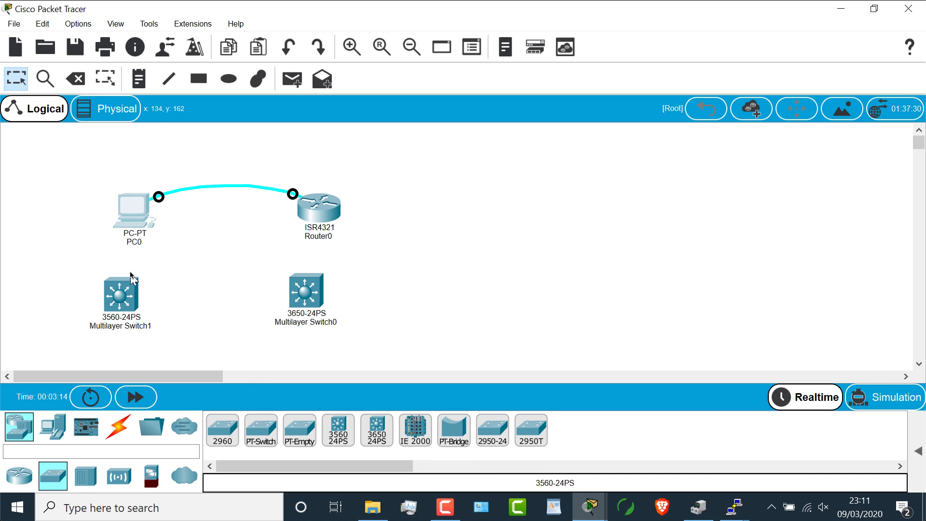
Move Multilayer Switch1 to the top right and run a console cable from PC1's RS-232 port to it
left_click_drag(121, 290, 697, 207)
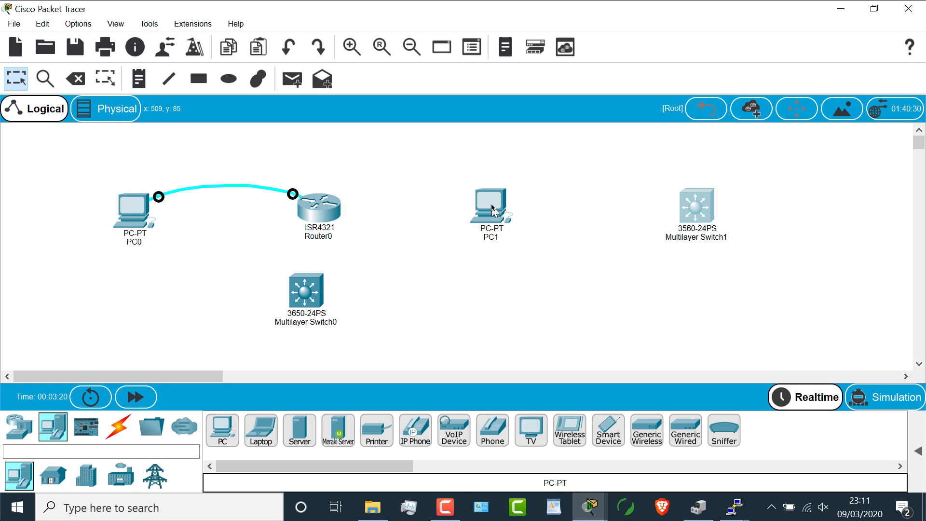
left_click(118, 426)
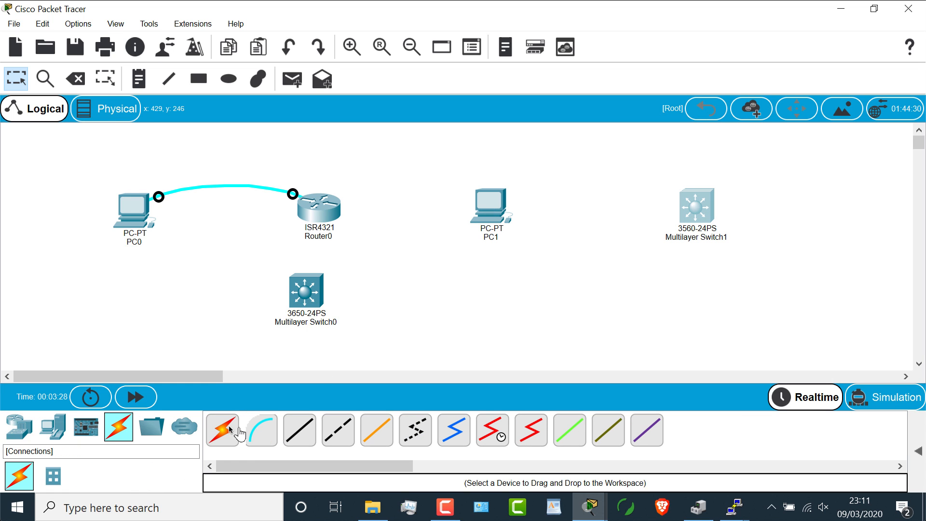
left_click(490, 206)
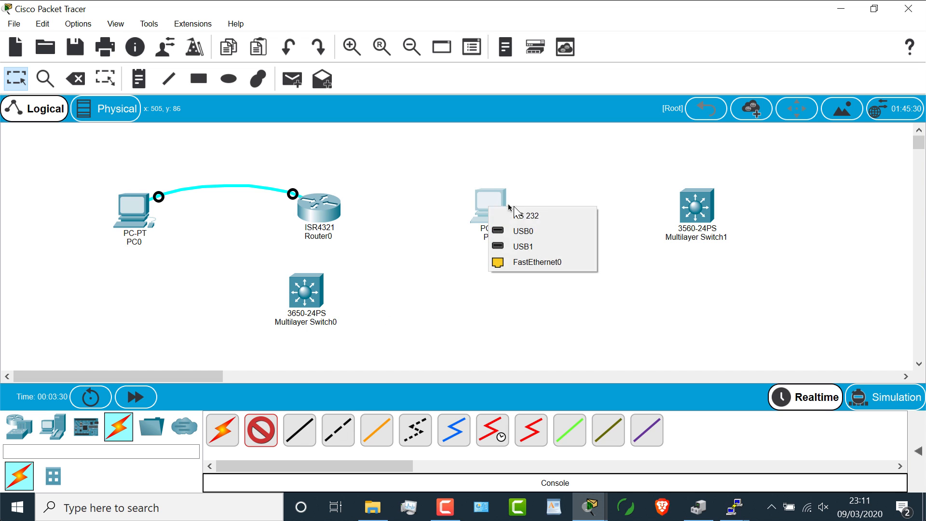
left_click(537, 261)
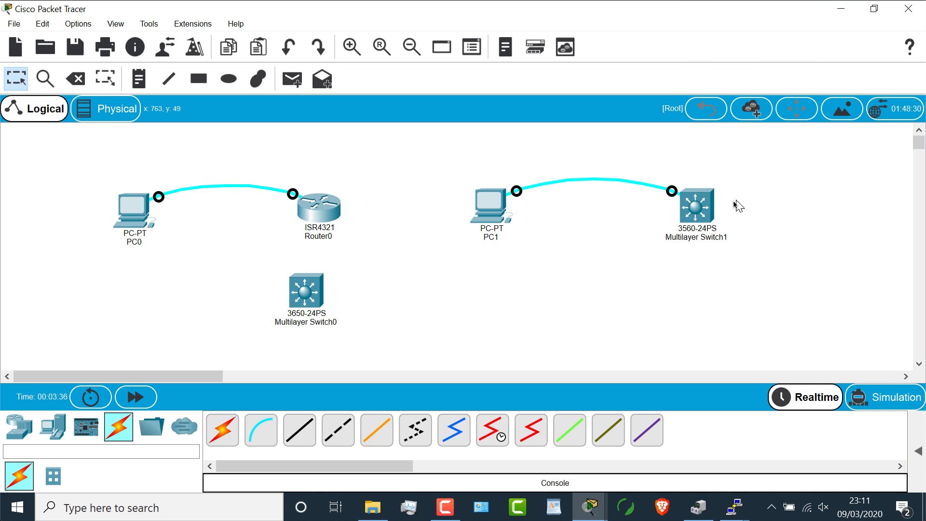
Start a terminal session to Switch1 from PC1's Desktop applications
double_click(133, 212)
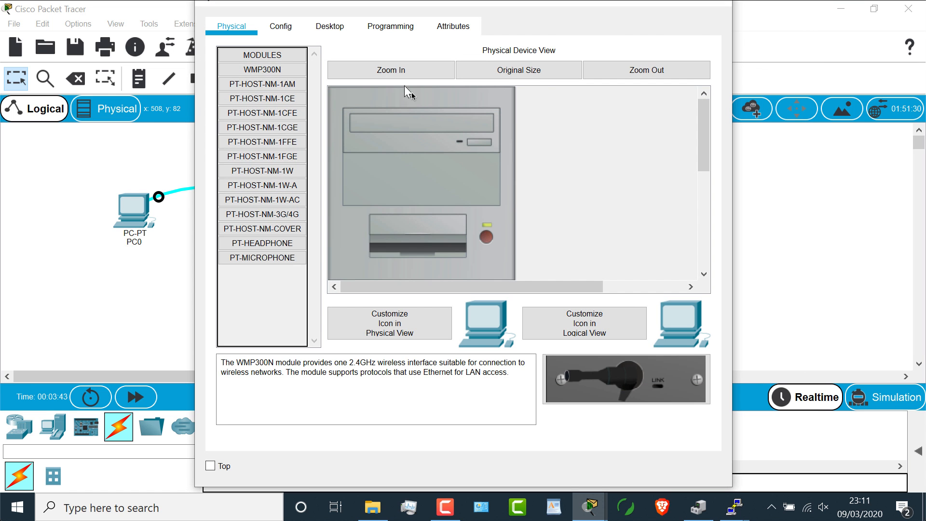
left_click(329, 26)
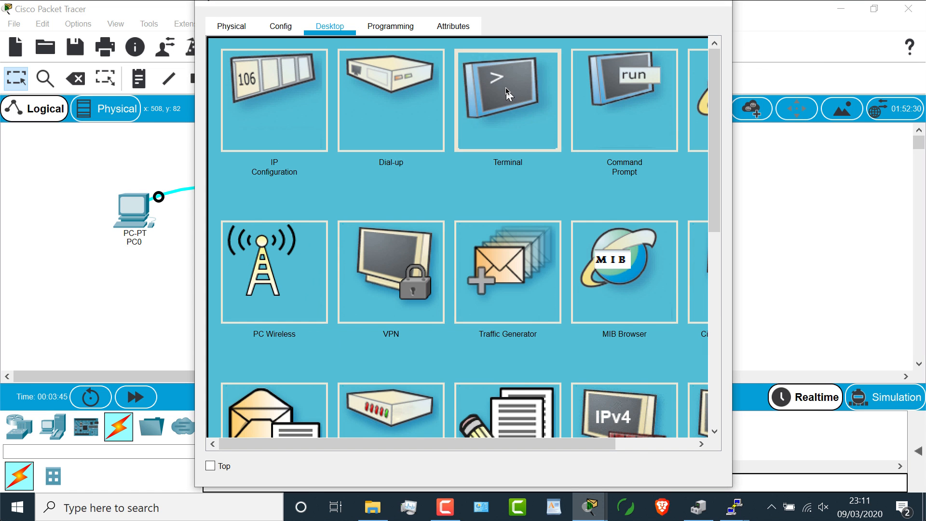
left_click(506, 100)
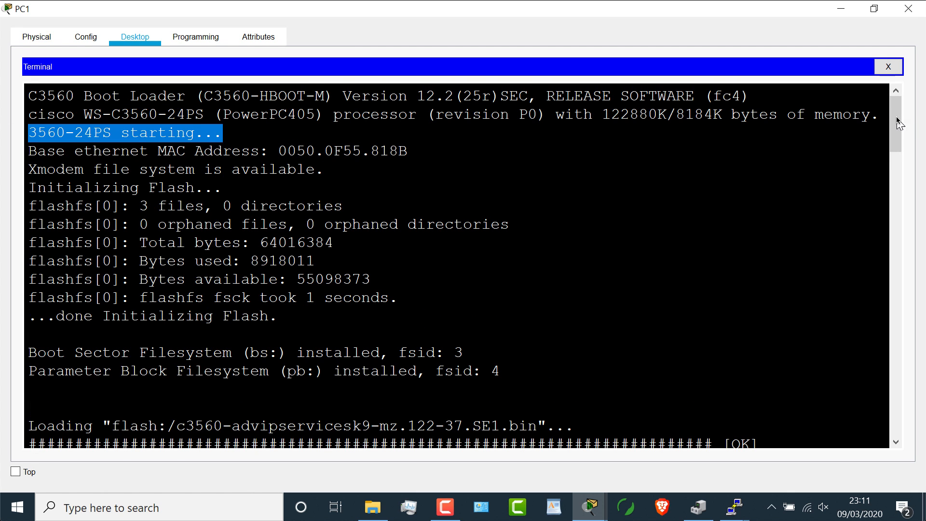
scroll("down", 3)
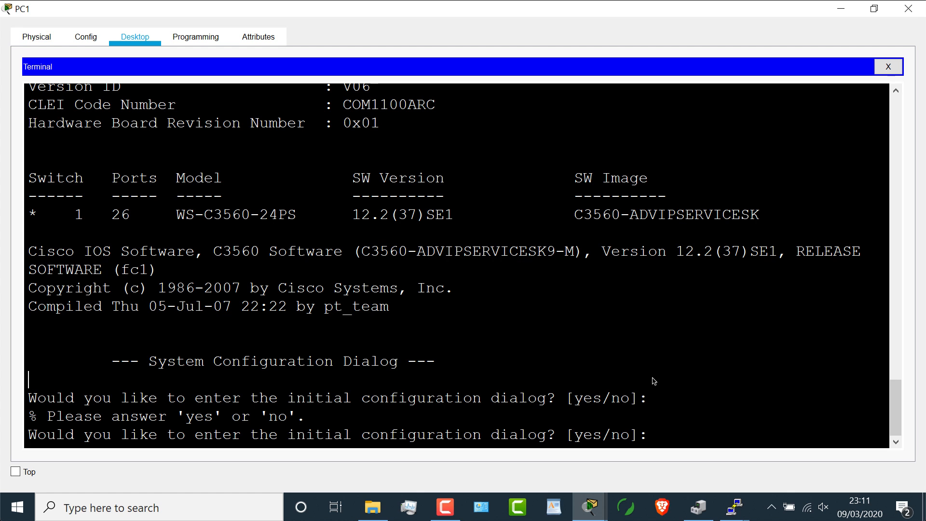
Answer 'no' to the initial configuration dialog and submit the version display command
type("no")
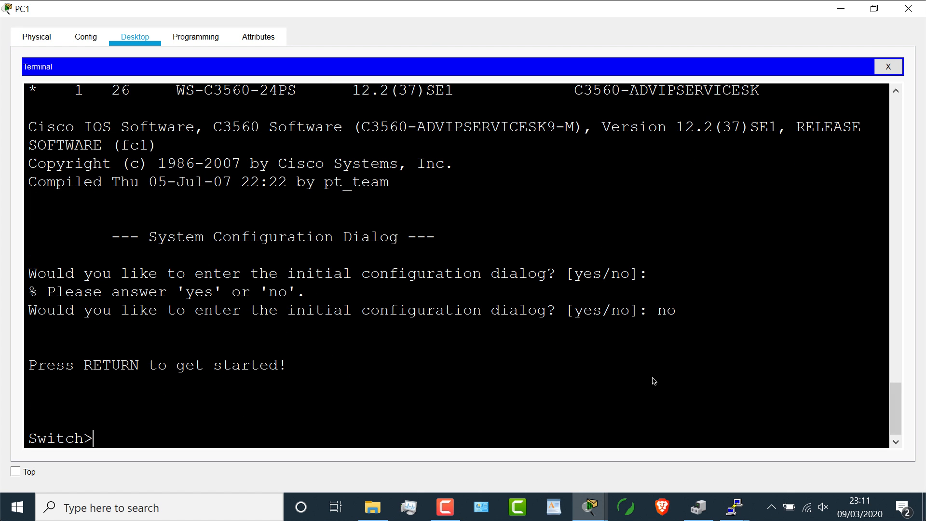
type("s")
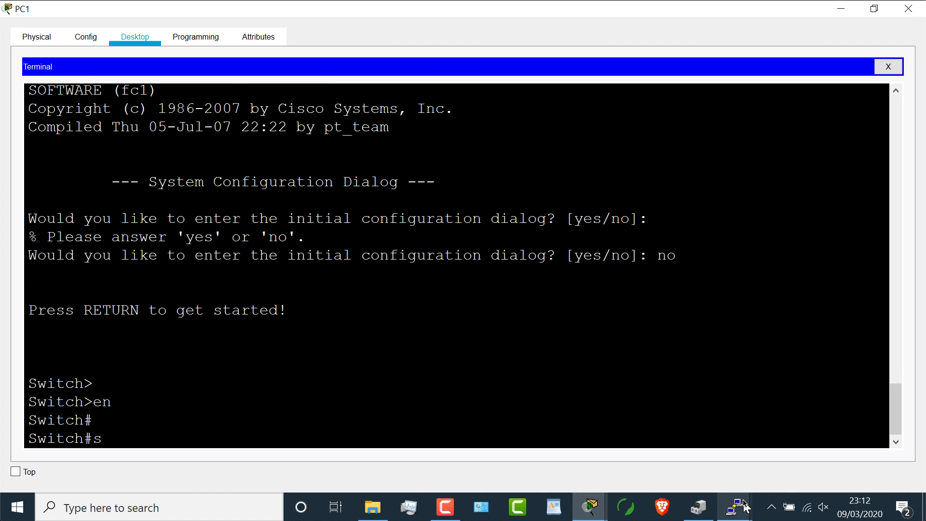
key("Return")
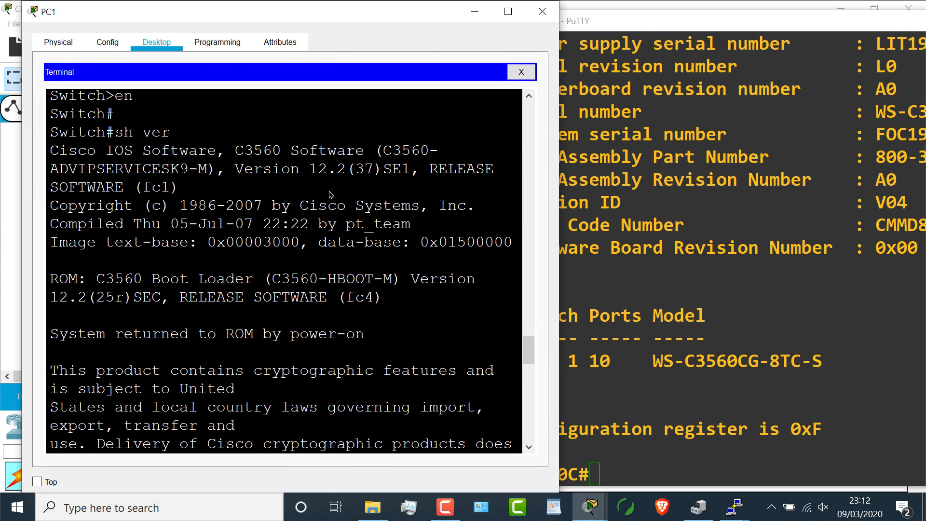
Position PC1's terminal beside PuTTY, run 'en', 'conf t' and 'end' on the simulated switch, then close PC1's window
scroll("down", 3)
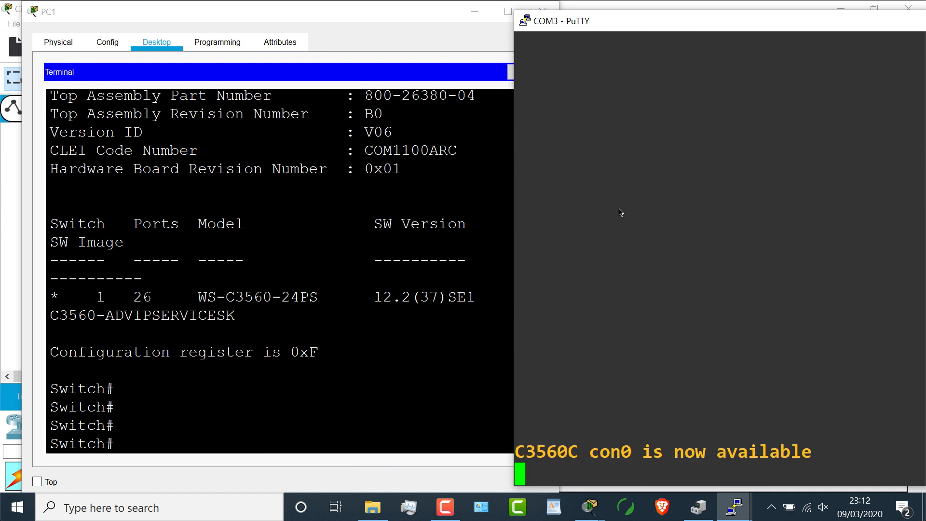
mouse_move(604, 205)
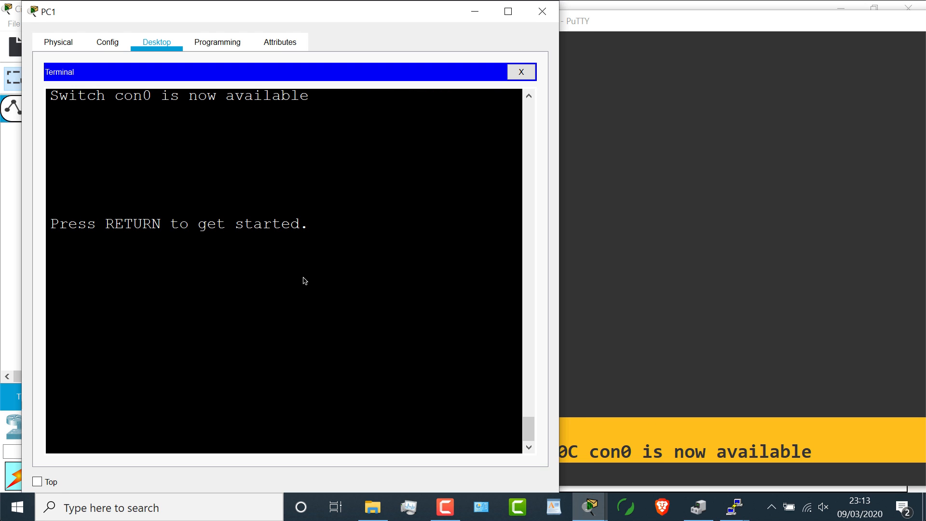
left_click_drag(69, 98, 308, 97)
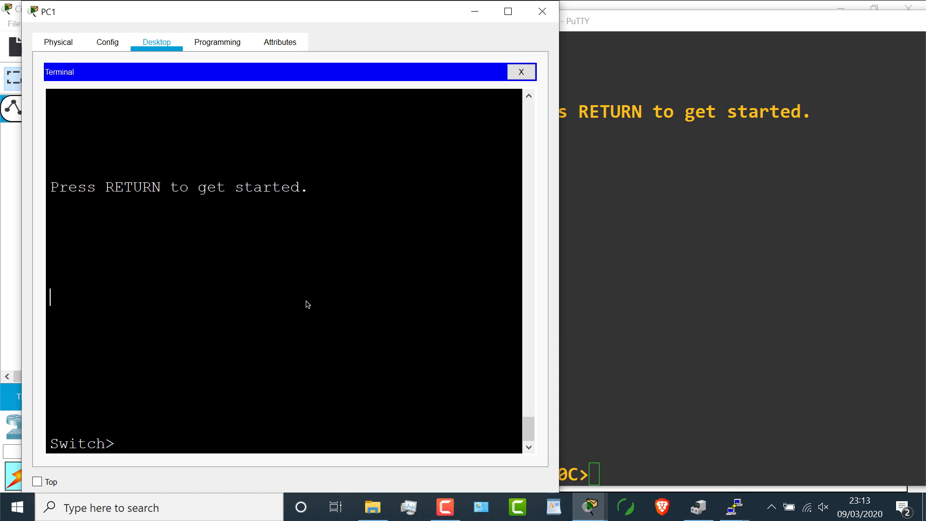
type("en")
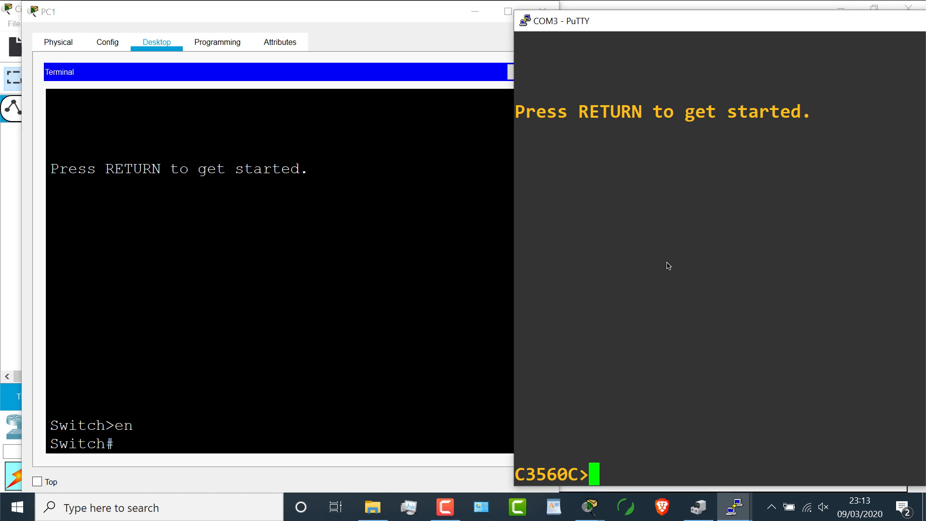
type("conf t")
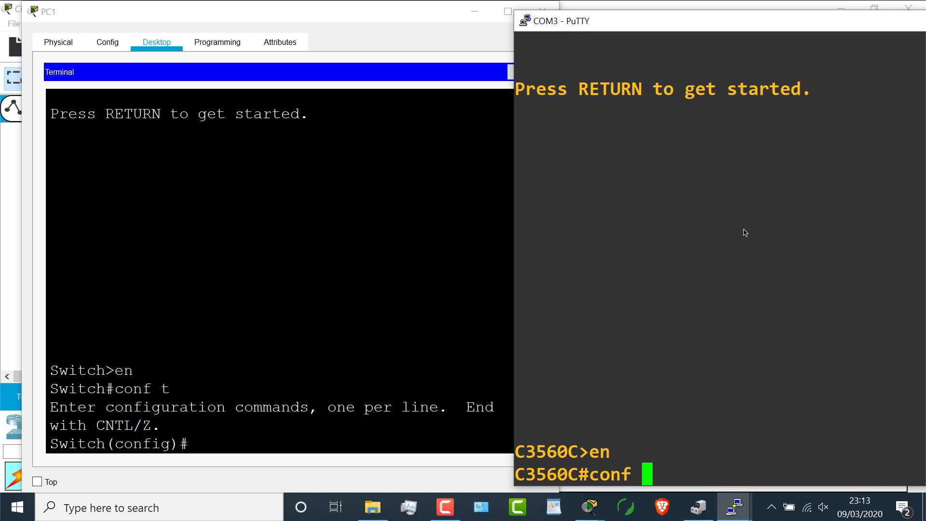
type("end")
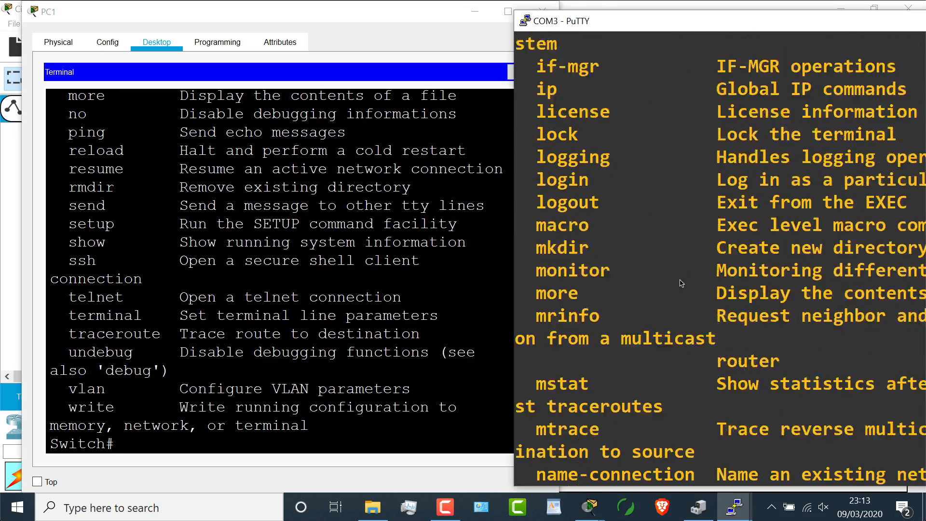
left_click(586, 506)
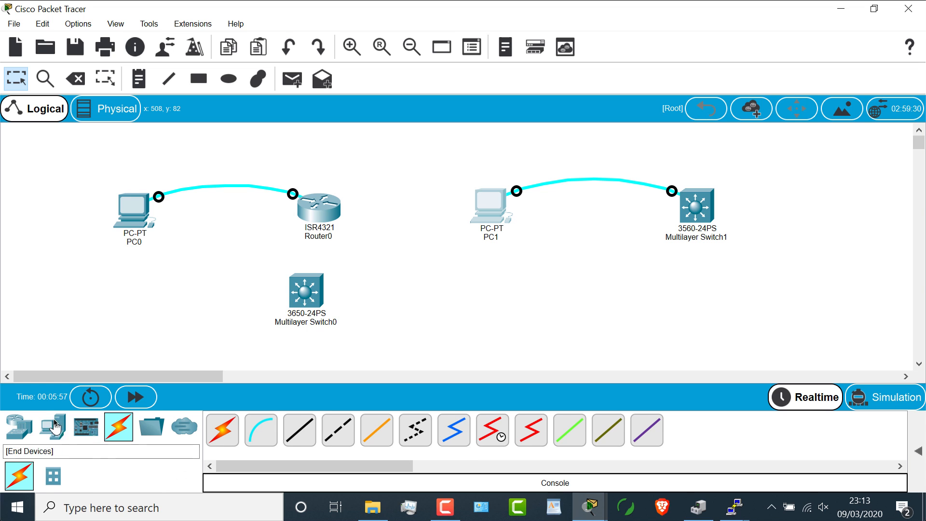
left_click(52, 426)
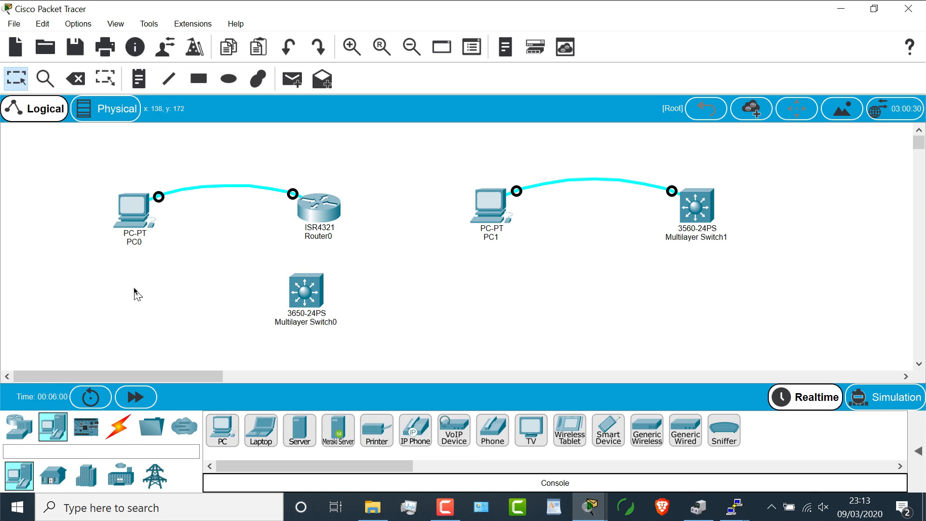
mouse_move(306, 288)
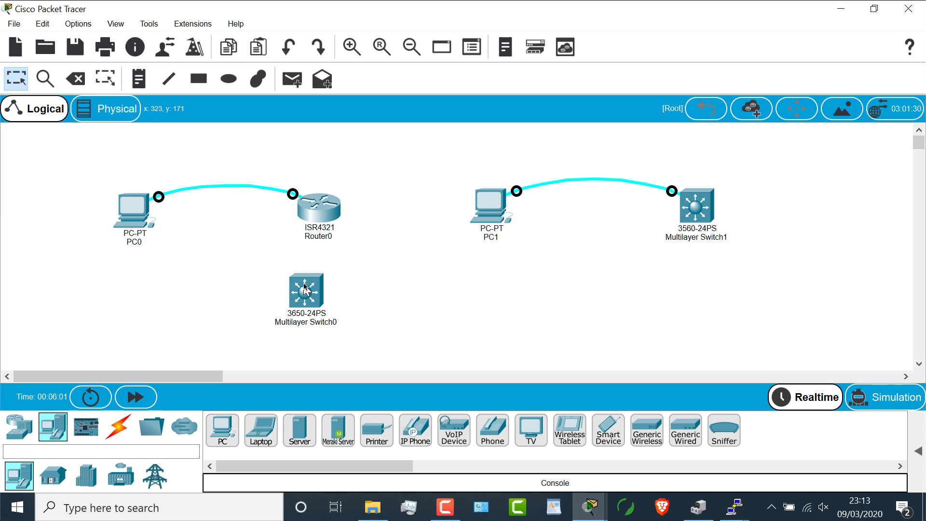
double_click(306, 289)
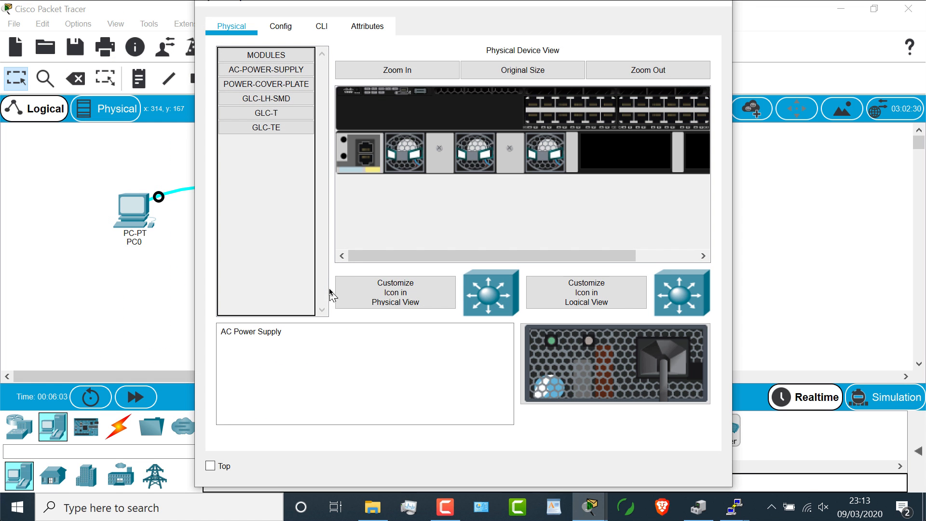
left_click(321, 26)
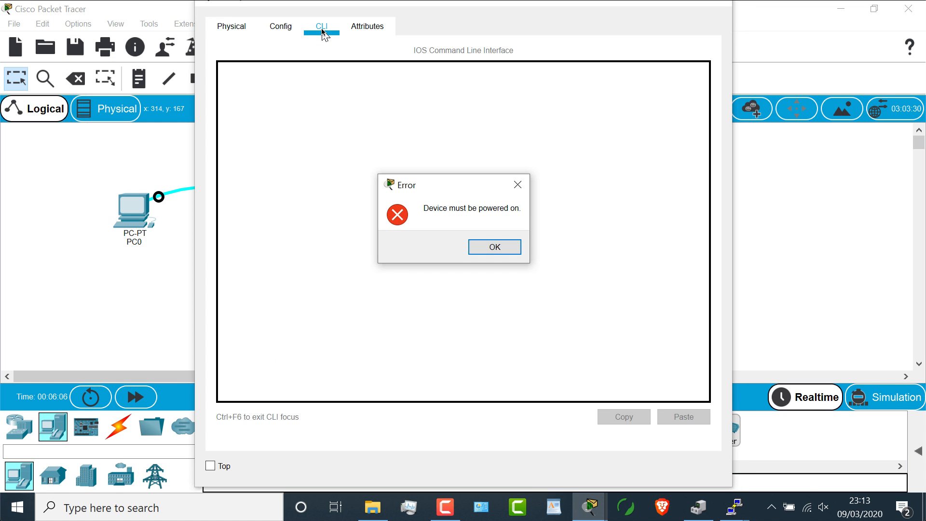
left_click(494, 246)
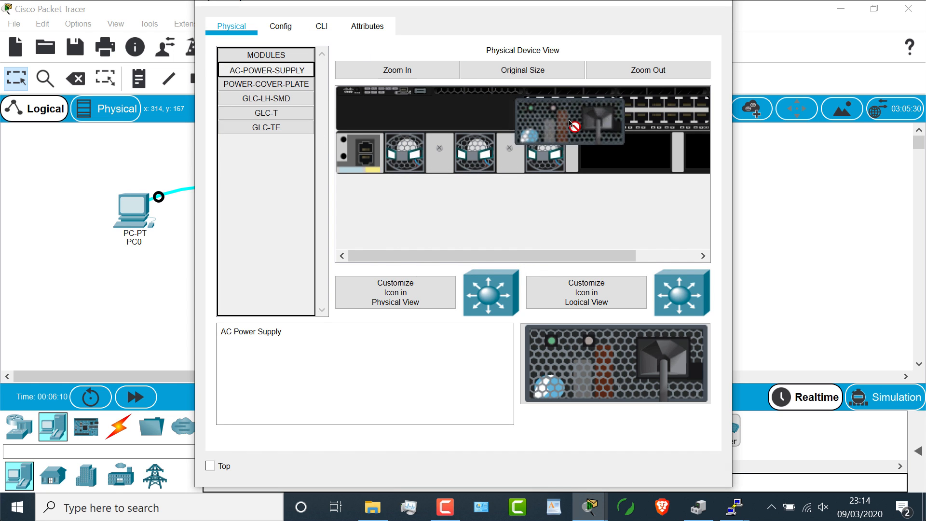
left_click(320, 26)
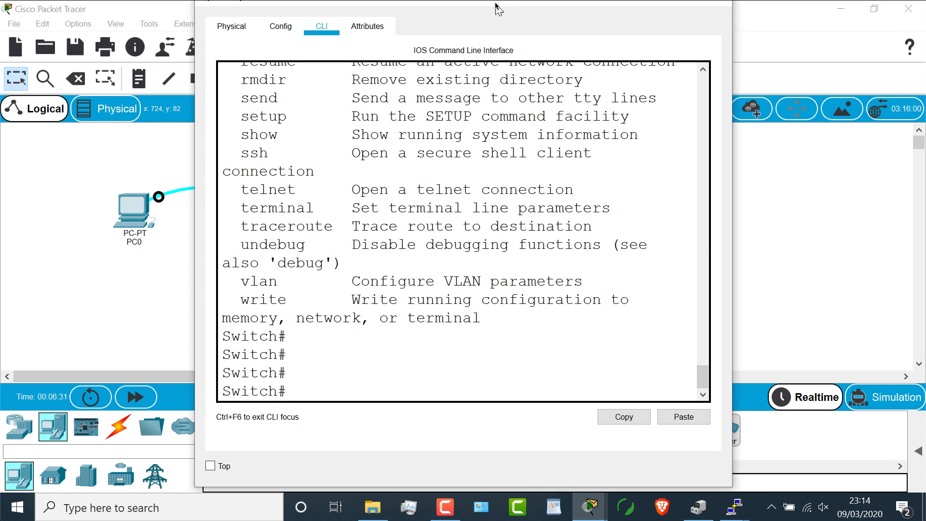
mouse_move(587, 507)
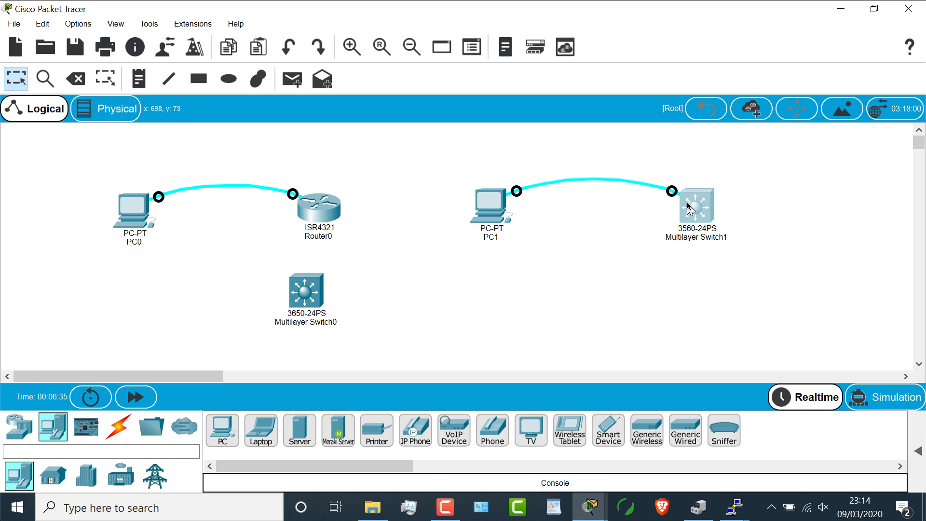
mouse_move(655, 207)
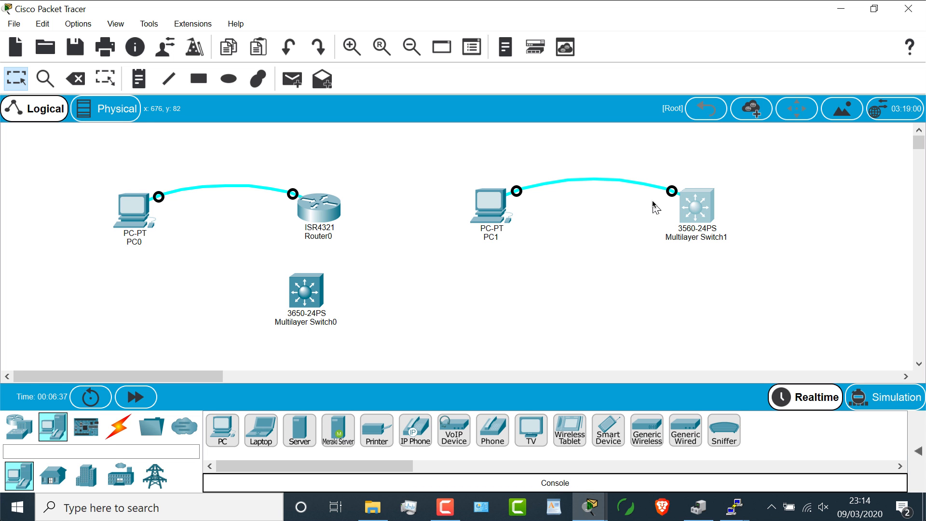